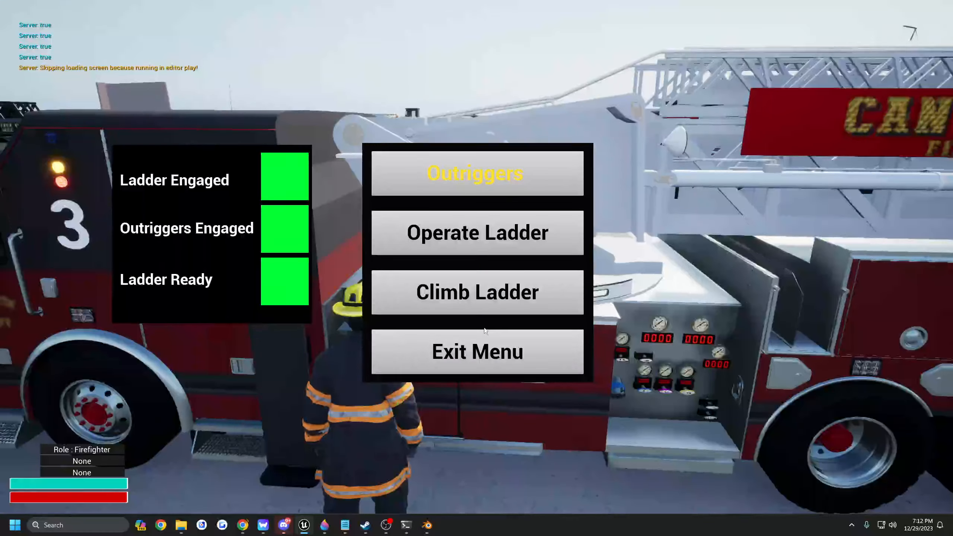
Climb into the aerial ladder bucket, then exit the ladder truck menu and walk toward the high-rise.
click(476, 352)
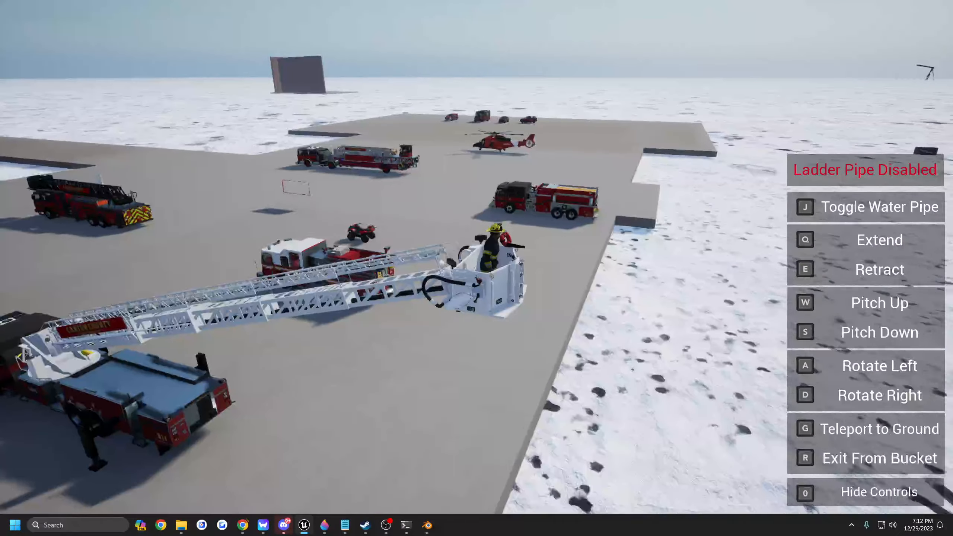
key(r)
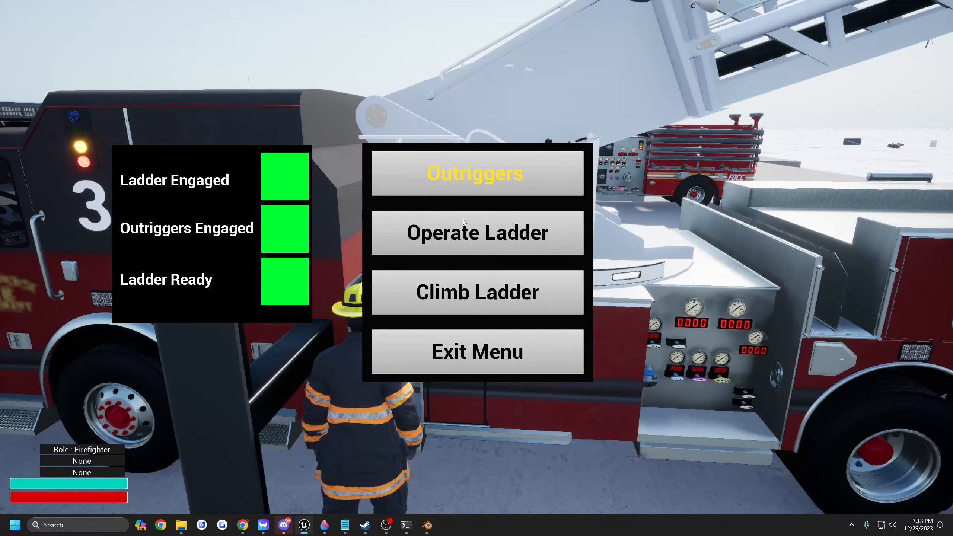
click(477, 233)
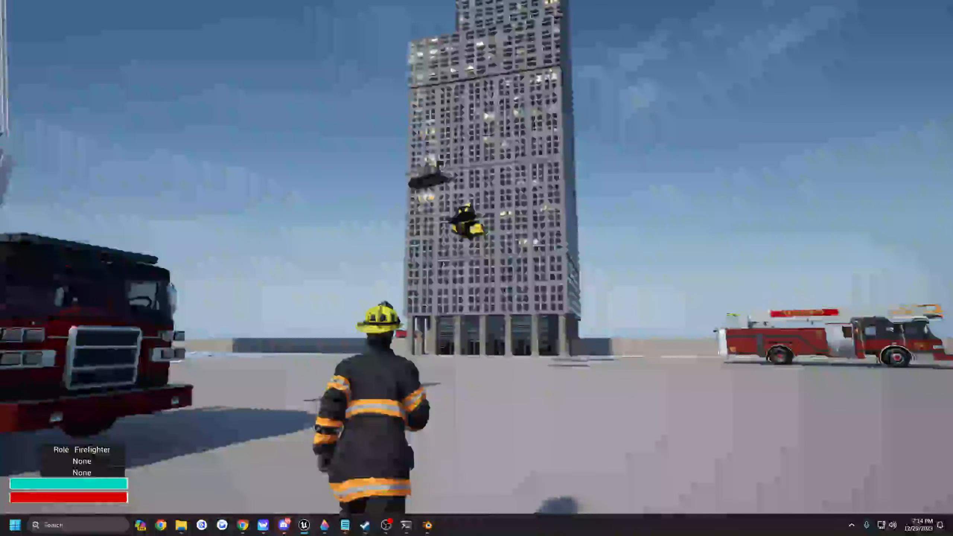
click(14, 525)
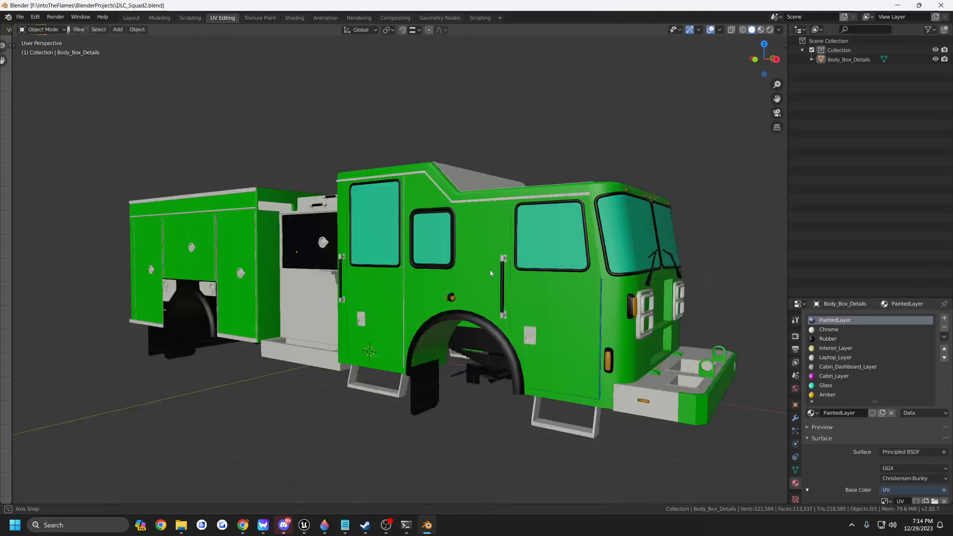
Orbit the green squad truck body model in Blender's 3D viewport to inspect it.
drag(490, 274, 621, 264)
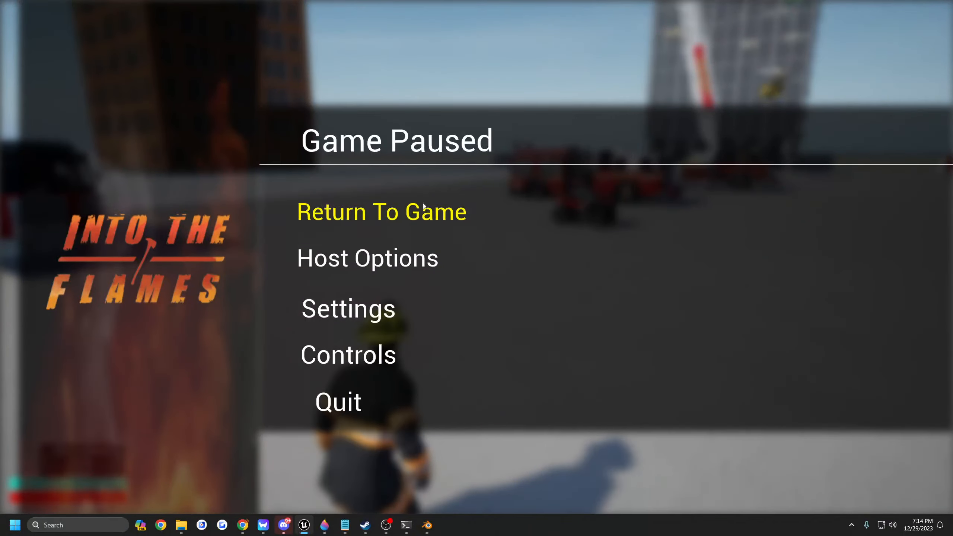
Adjust the Look Sensitivity slider from its maximum of 5 down to about 1.005.
click(349, 354)
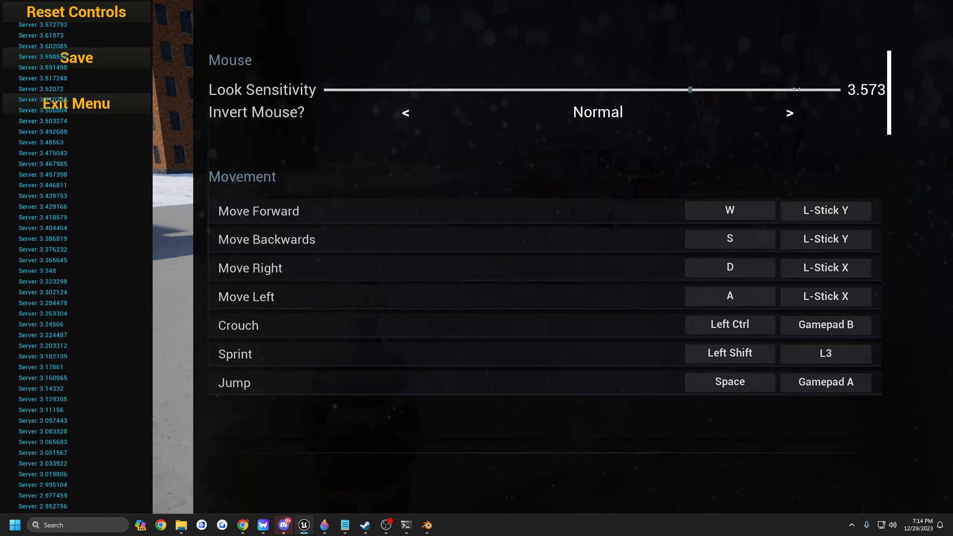
click(76, 103)
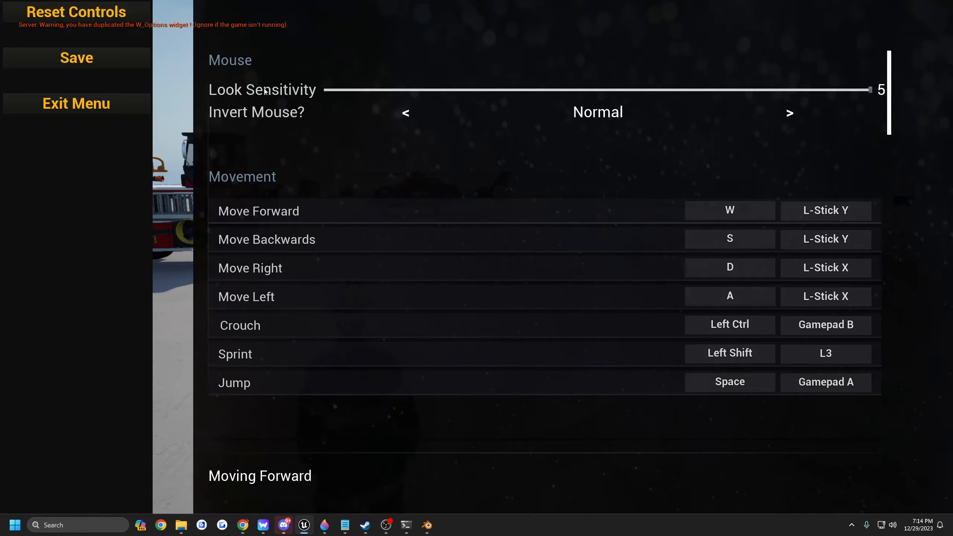
drag(873, 89, 570, 89)
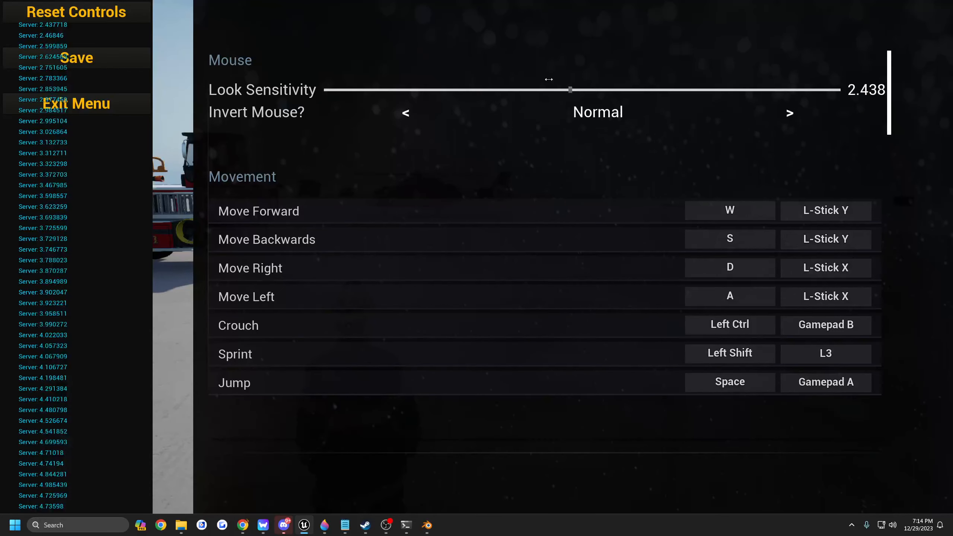
drag(570, 90, 395, 89)
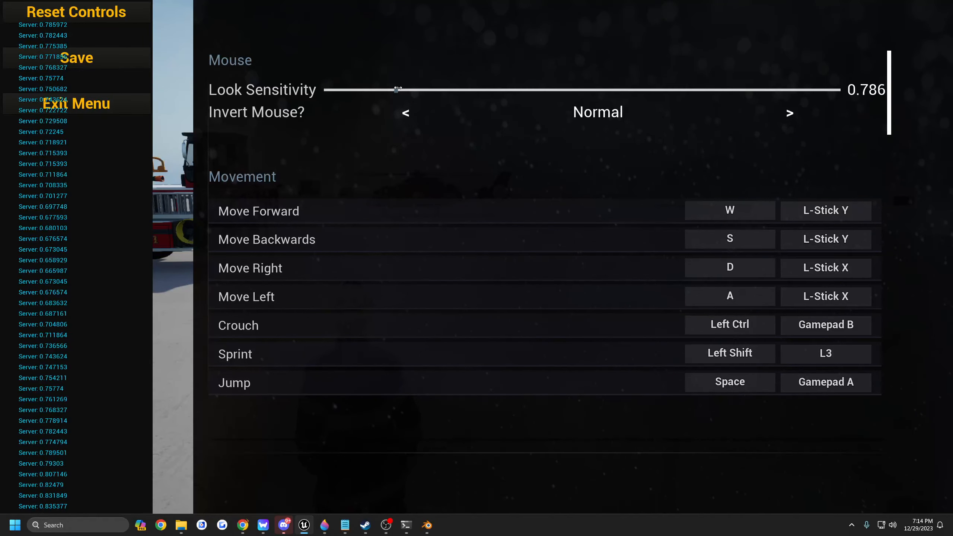
drag(396, 89, 416, 90)
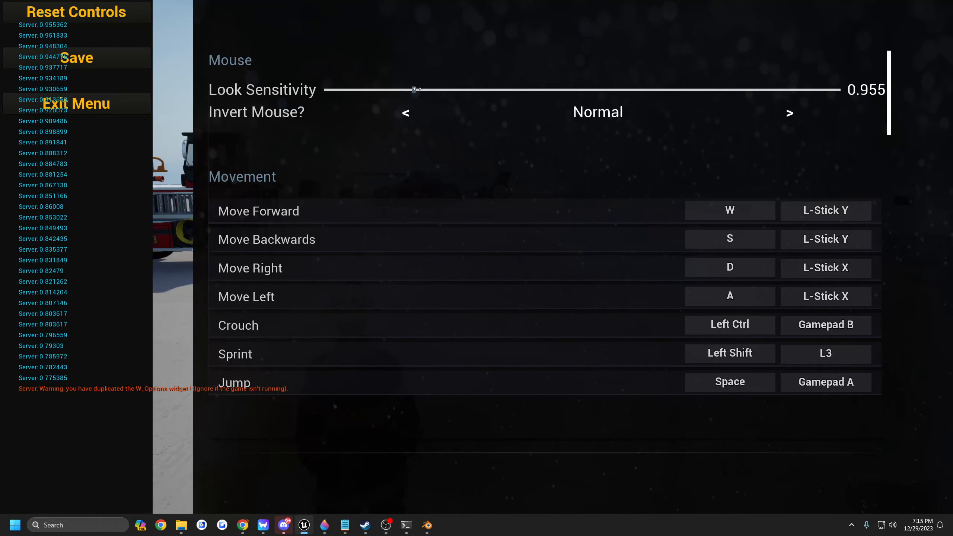
drag(415, 90, 420, 90)
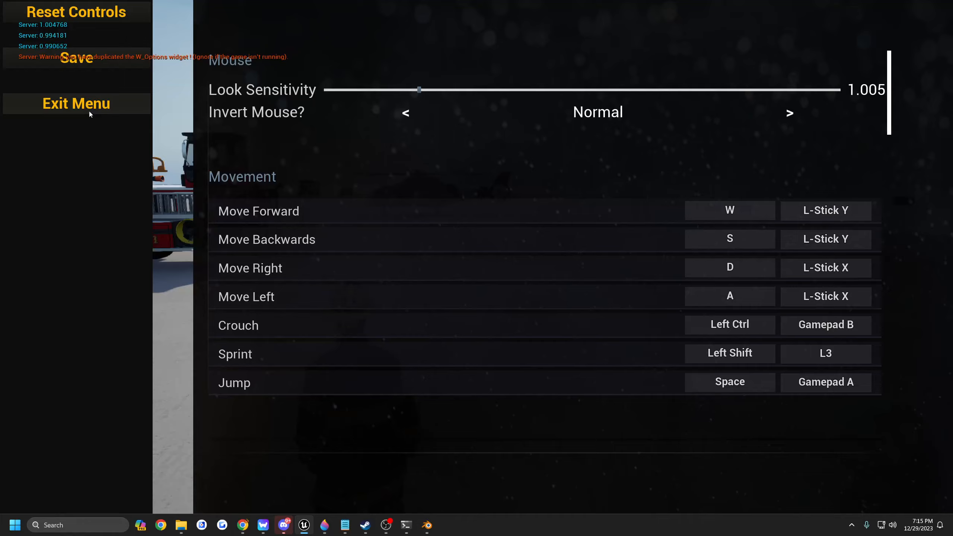
Scroll the key bindings list to the Vehicles [Trucks] section with horn, sirens, lights and indicators.
scroll(down, 3)
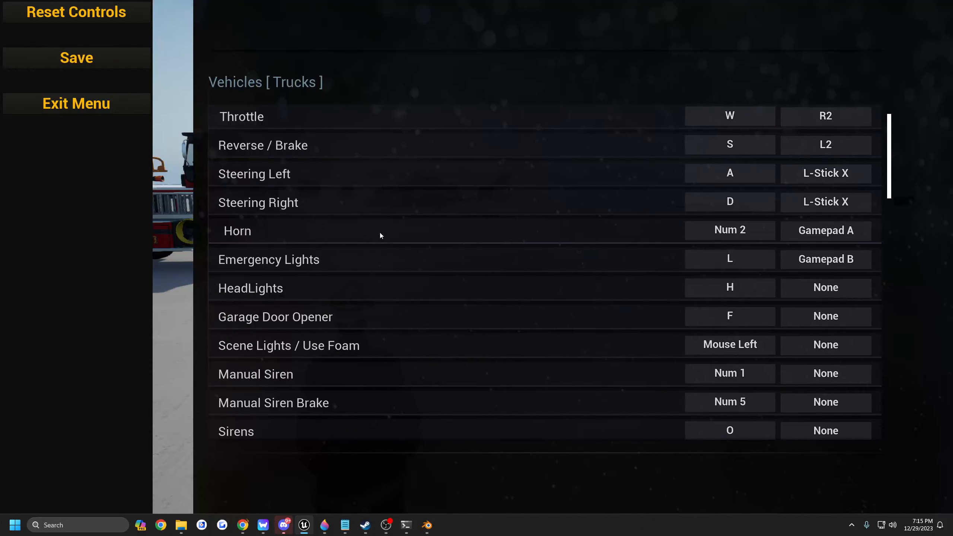
scroll(down, 3)
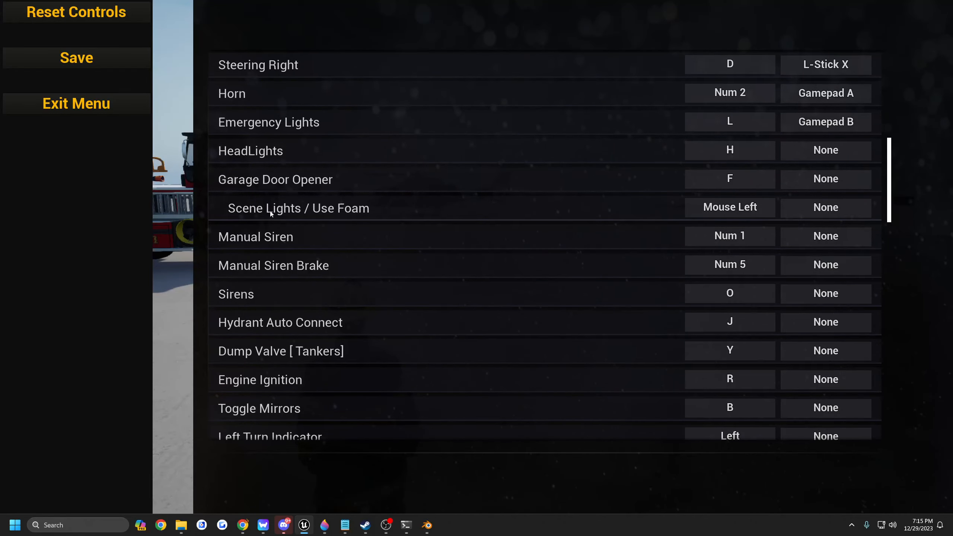
scroll(up, 3)
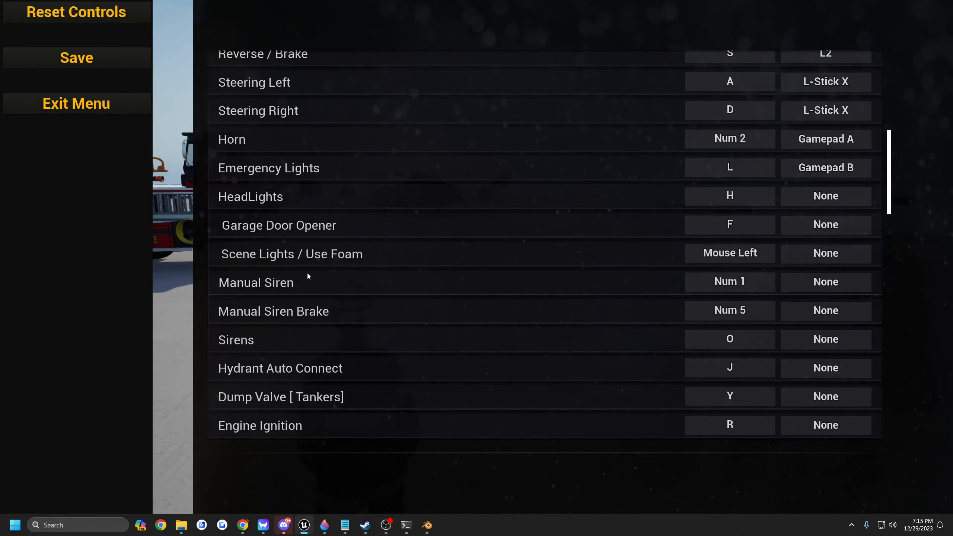
mouse_move(738, 265)
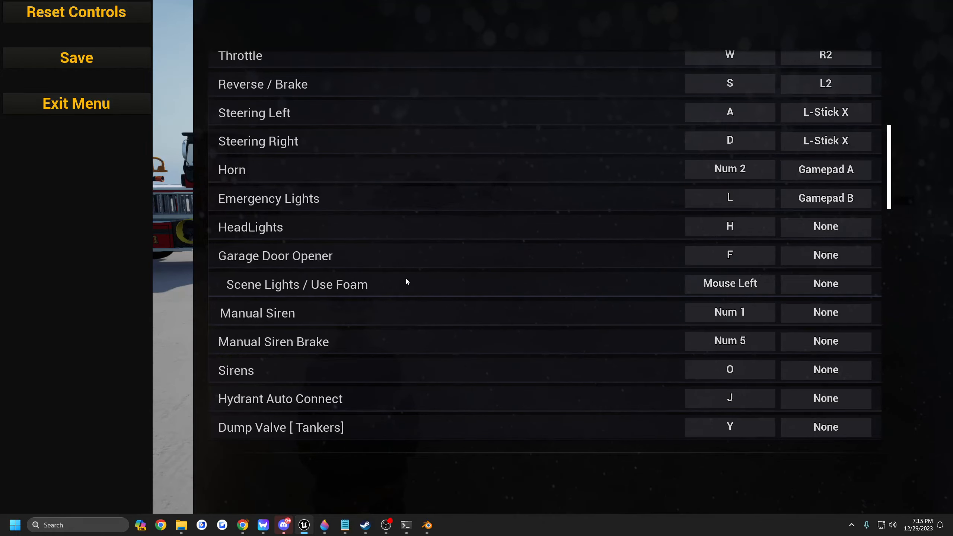
scroll(up, 3)
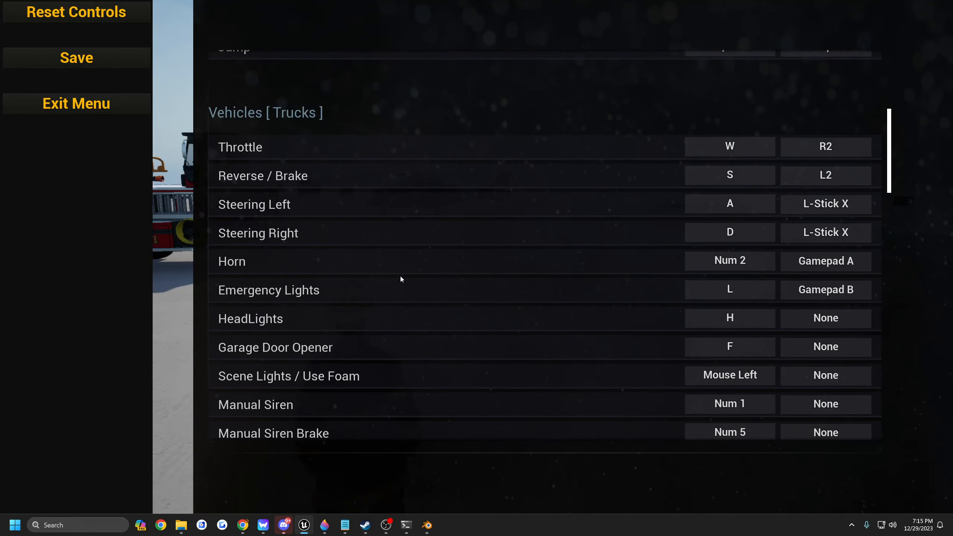
scroll(down, 3)
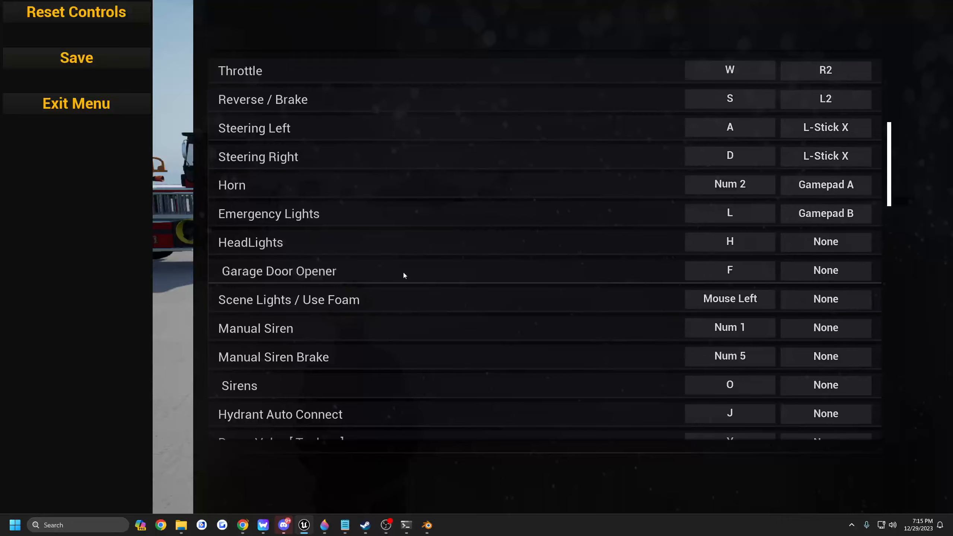
scroll(up, 3)
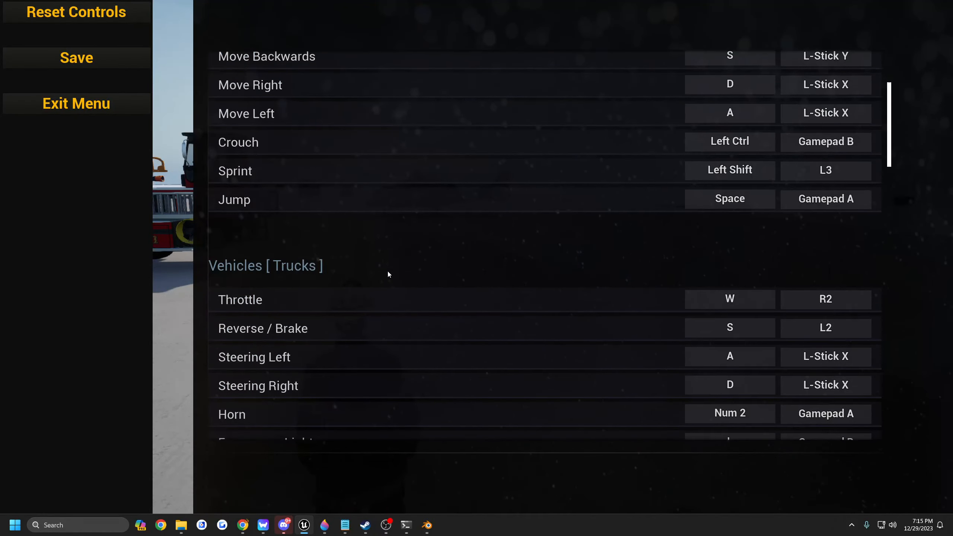
scroll(down, 3)
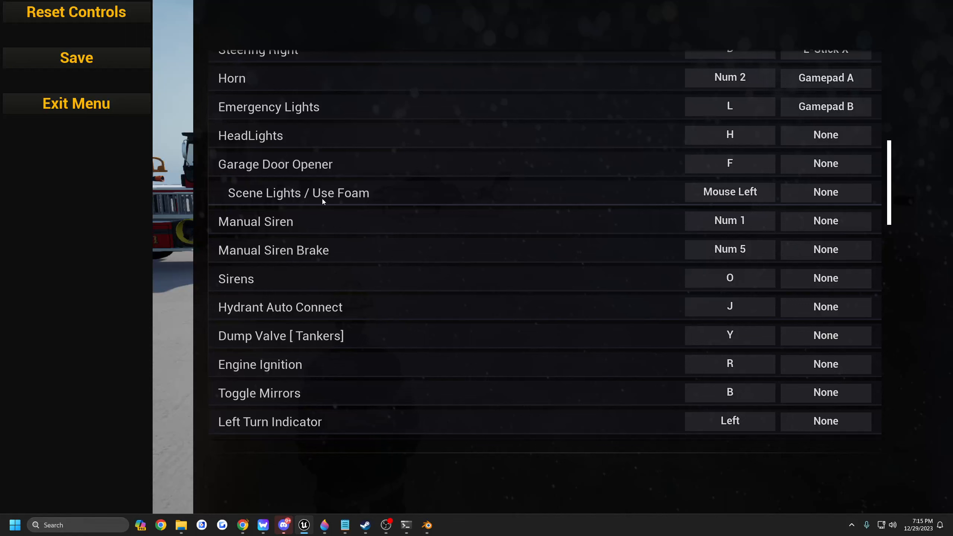
mouse_move(356, 199)
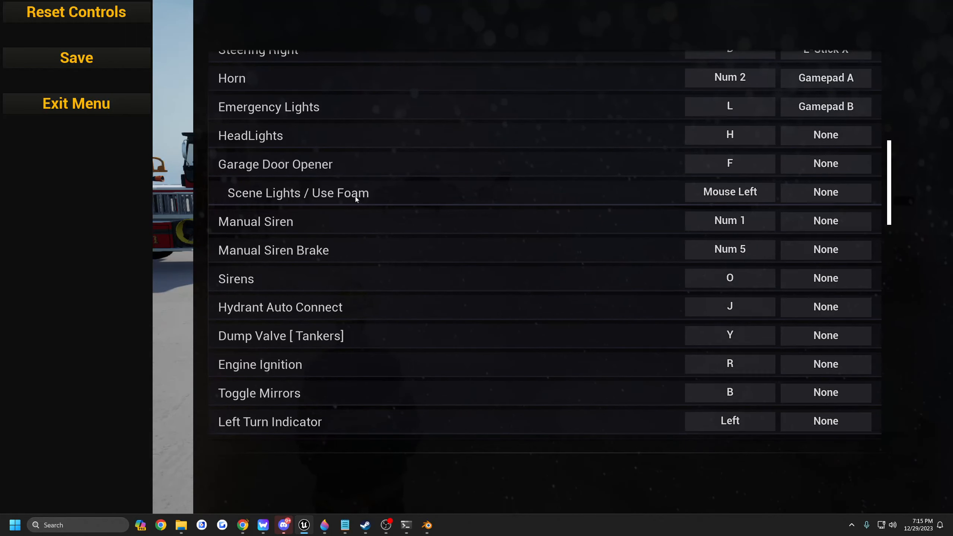
scroll(down, 3)
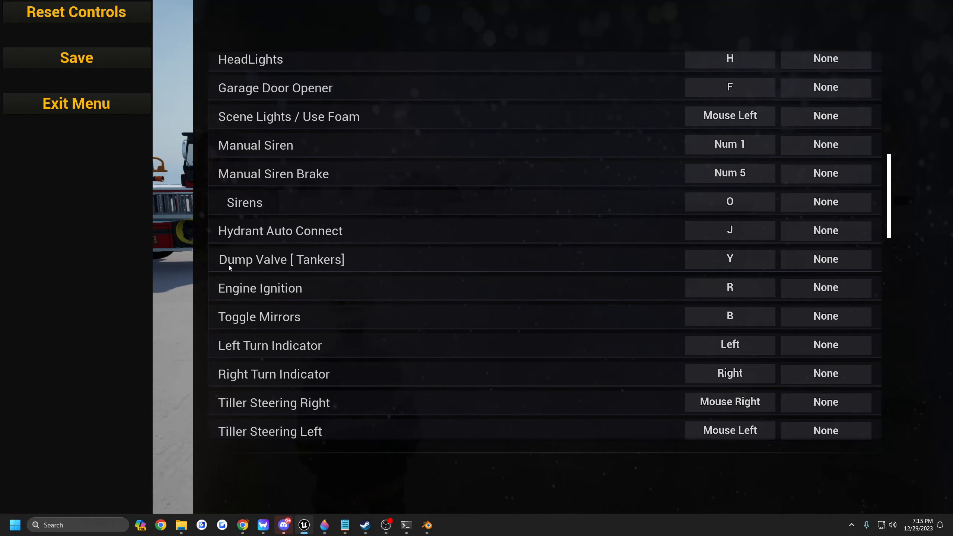
scroll(down, 3)
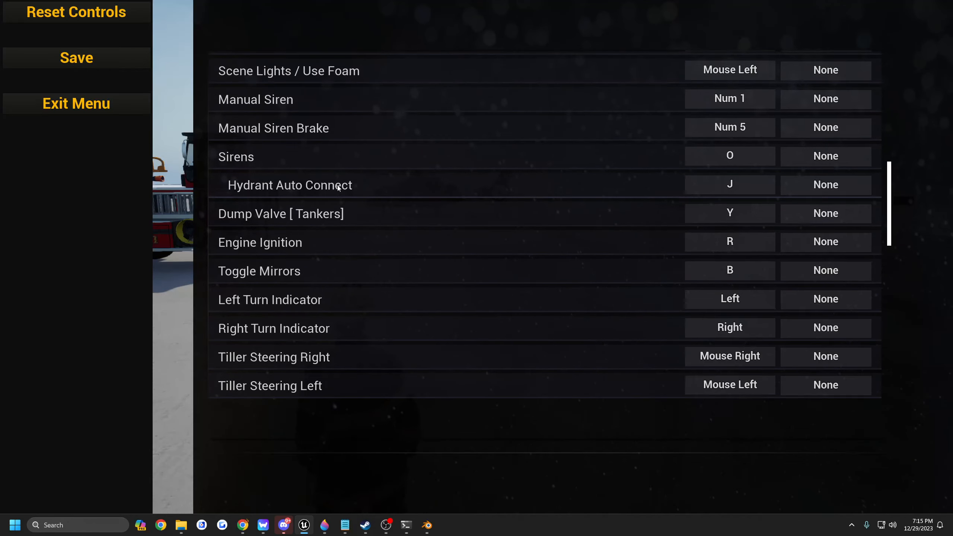
mouse_move(370, 192)
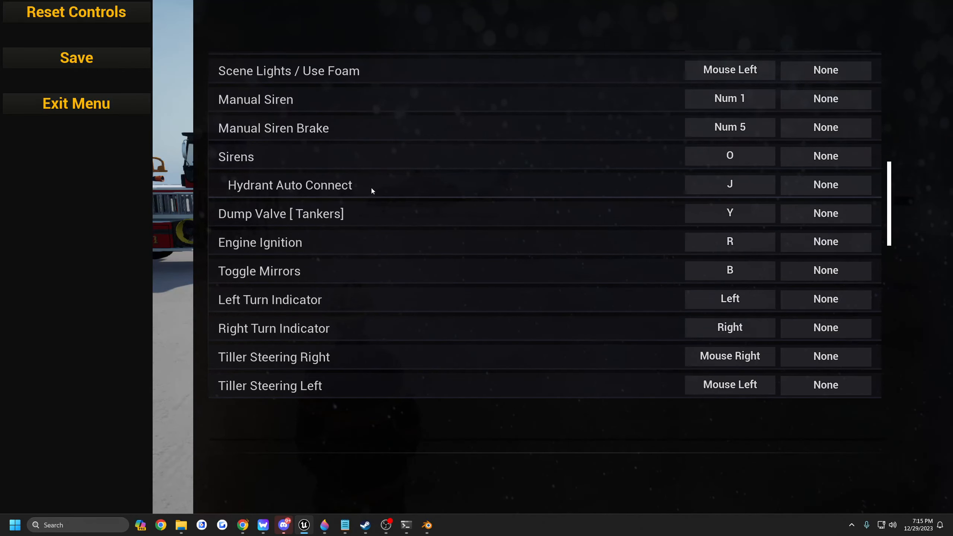
scroll(down, 3)
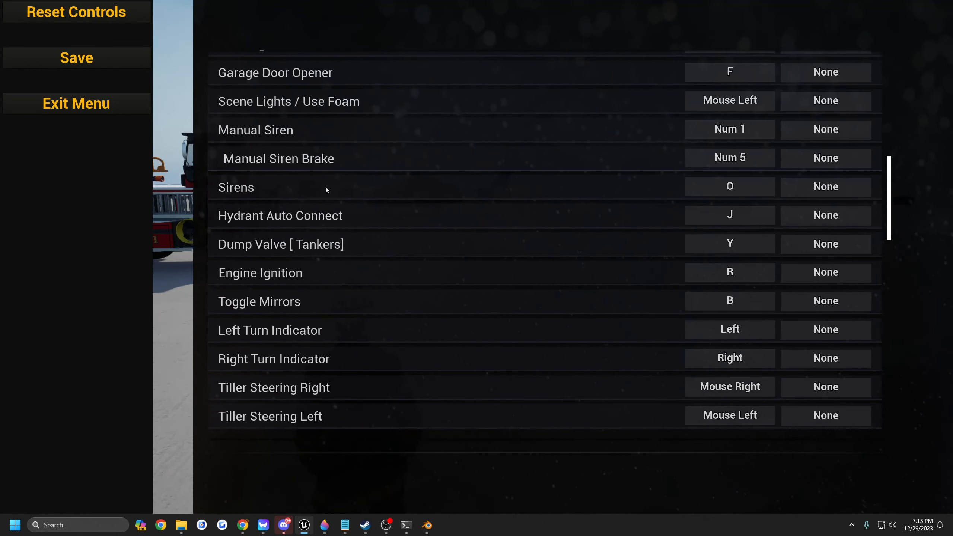
scroll(down, 3)
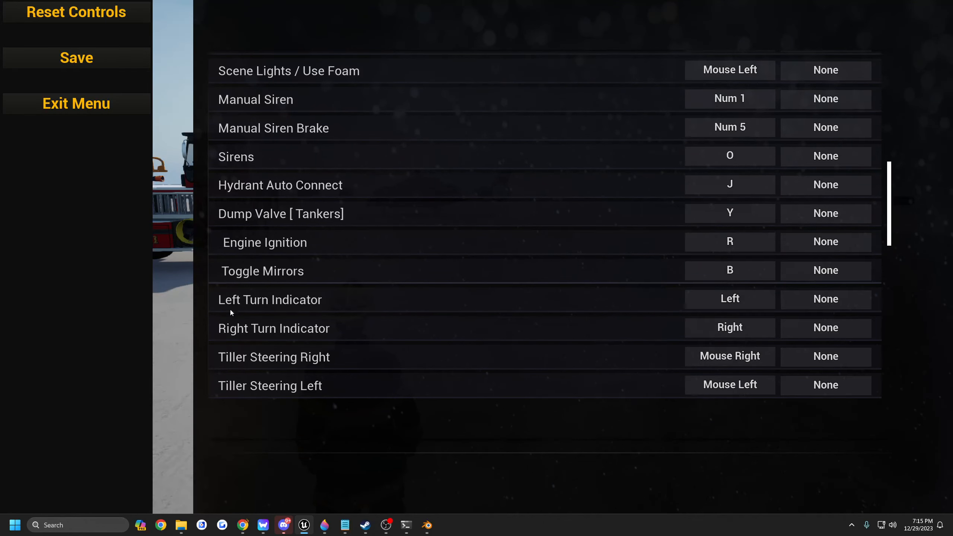
scroll(down, 3)
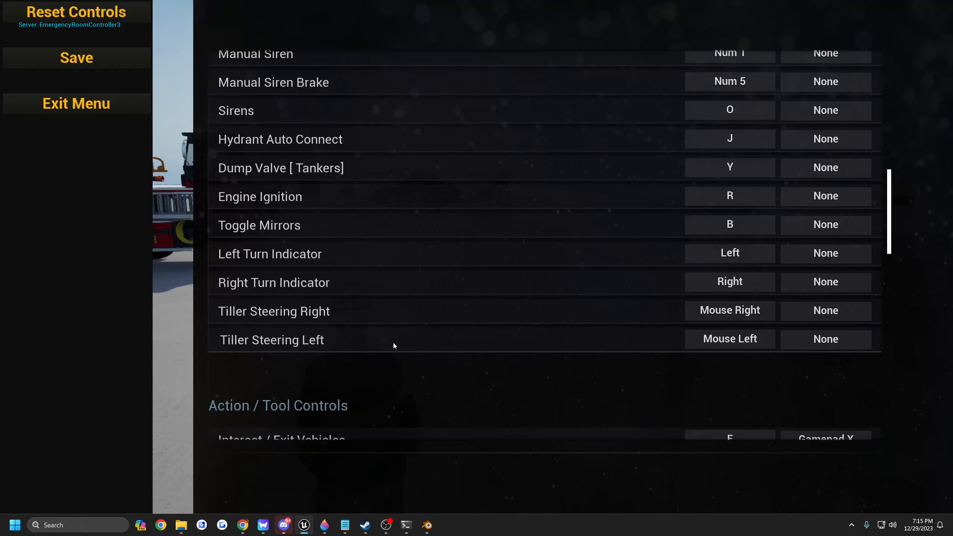
scroll(up, 3)
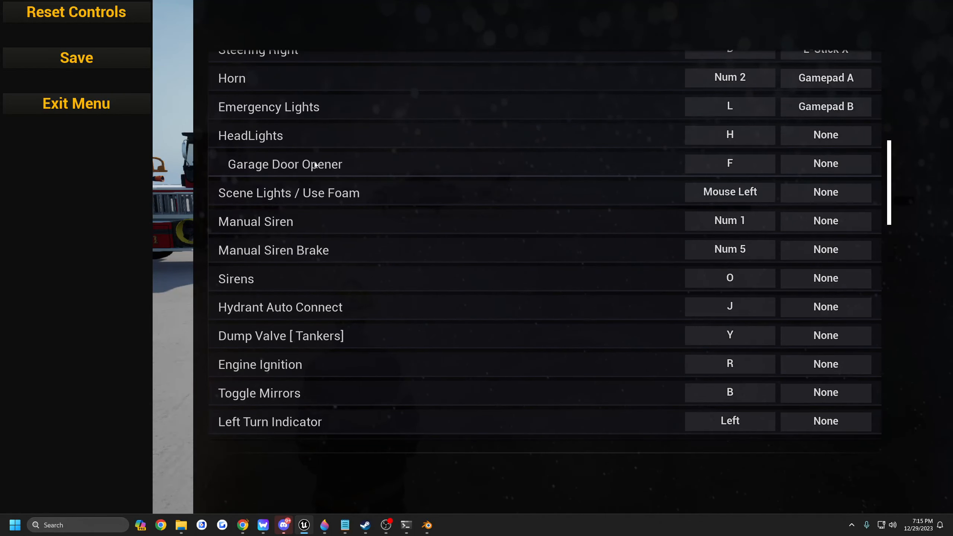
mouse_move(808, 149)
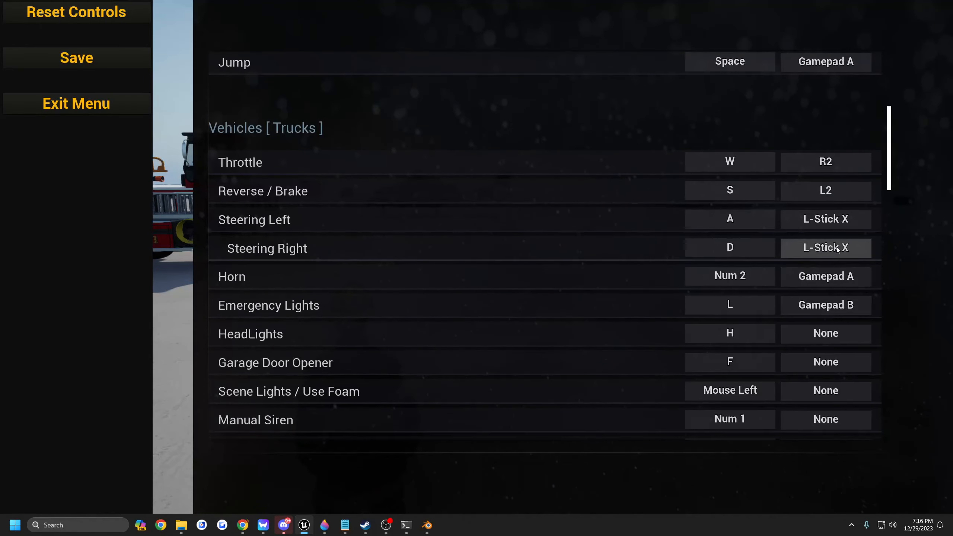
Scroll through the Movement, Vehicles, Action/Tool, Ladder/Helicopter, Interface, Camera and Communication bindings, then exit.
scroll(down, 3)
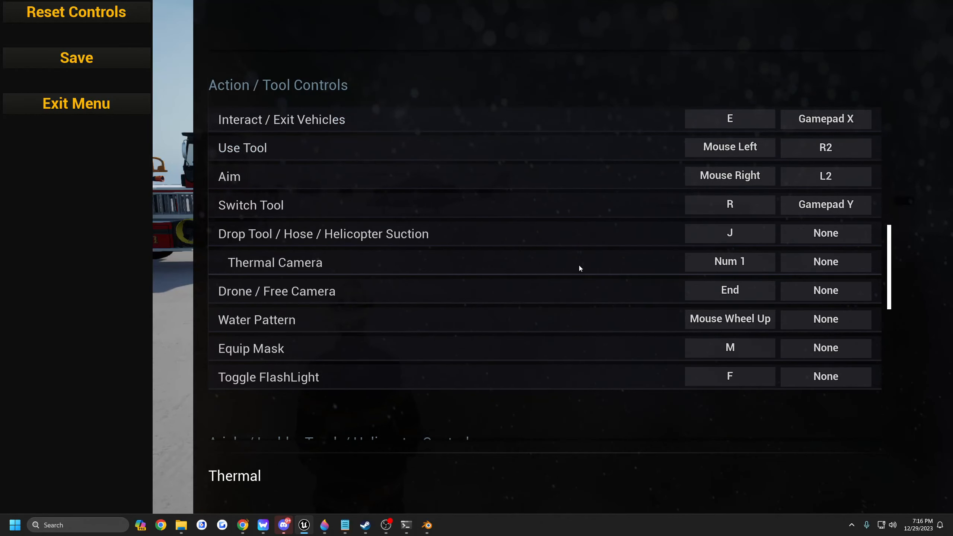
scroll(down, 3)
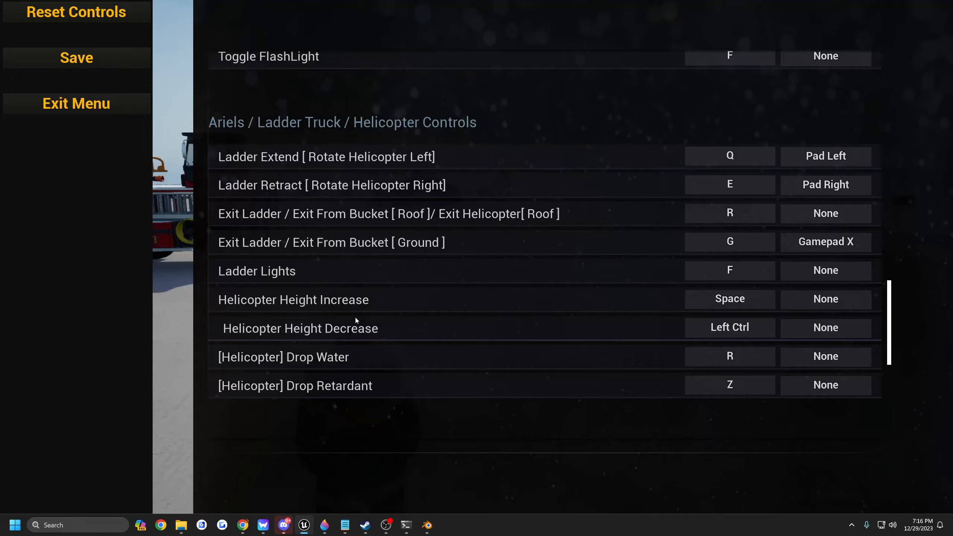
scroll(down, 3)
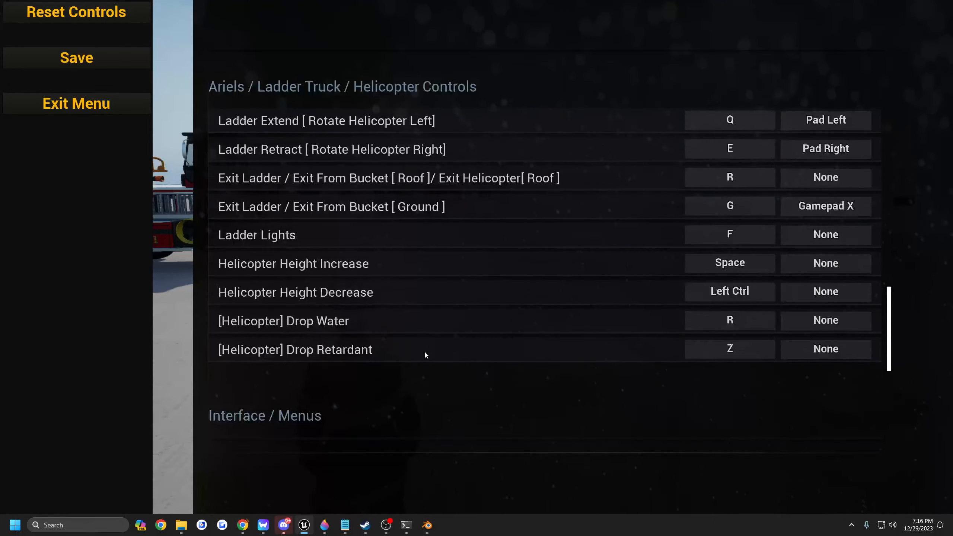
scroll(down, 3)
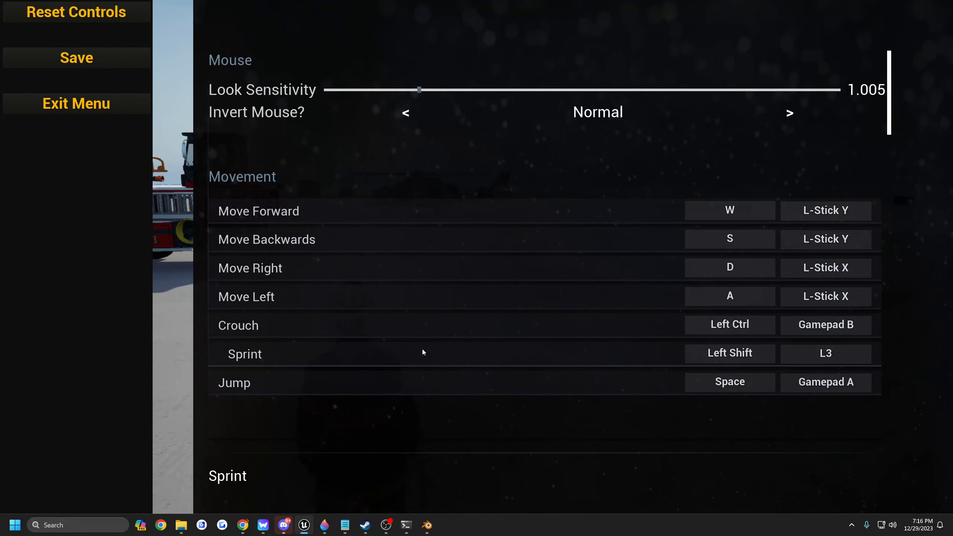
scroll(down, 3)
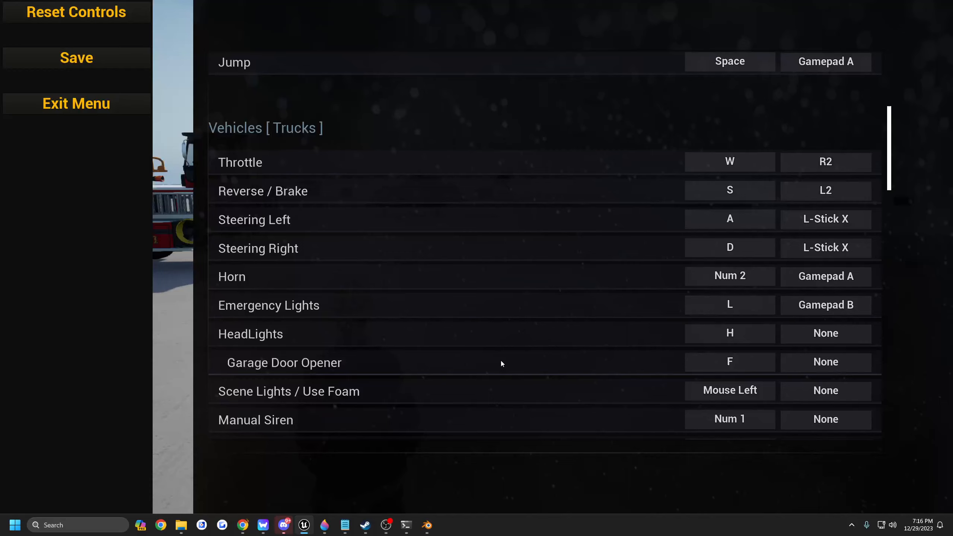
scroll(down, 3)
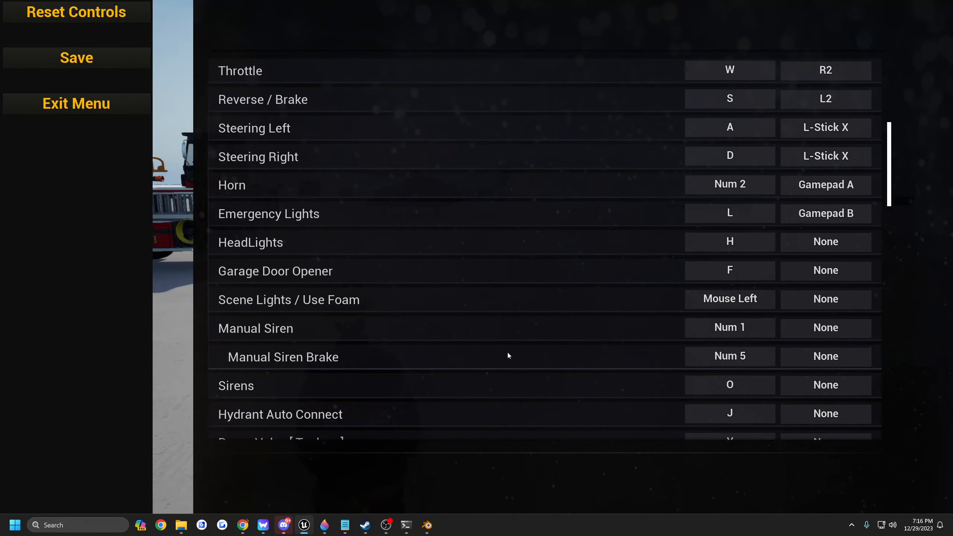
scroll(down, 3)
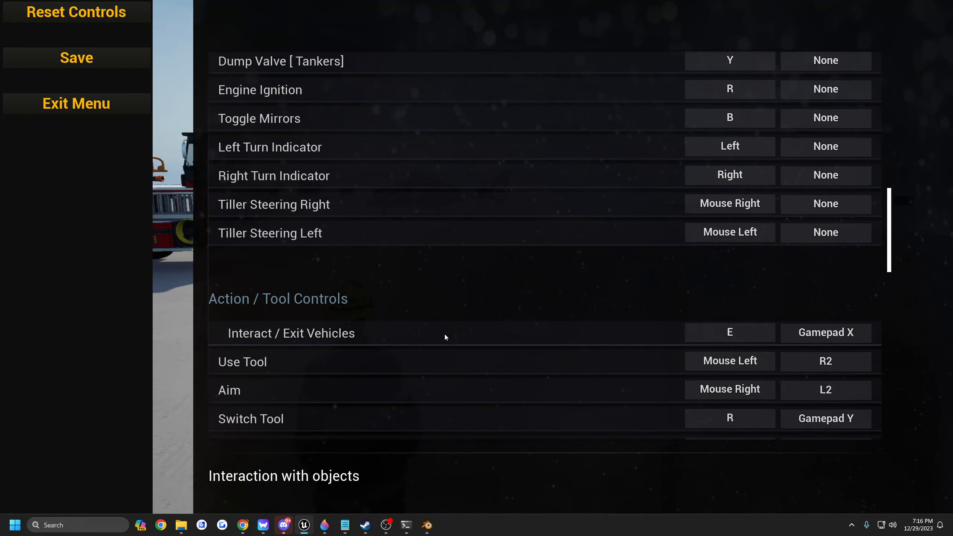
scroll(down, 3)
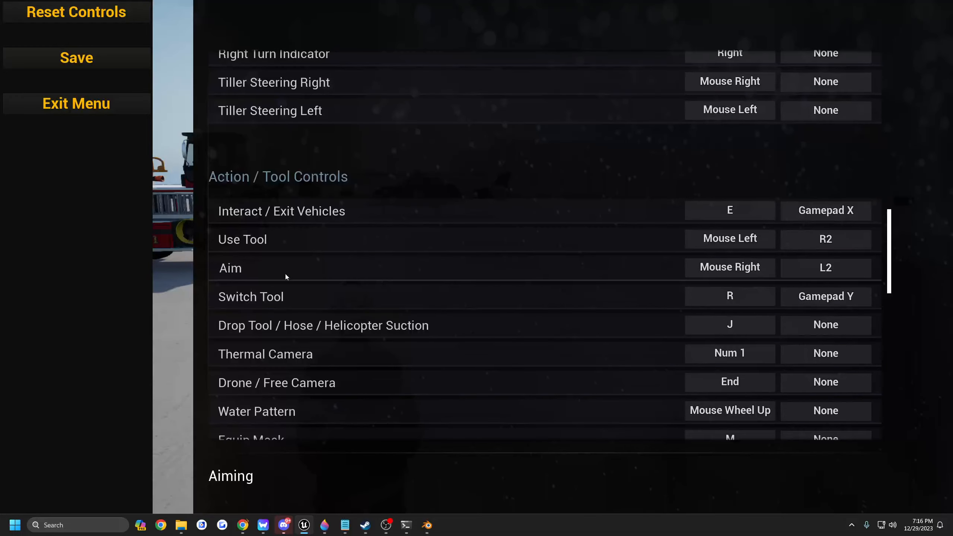
scroll(down, 3)
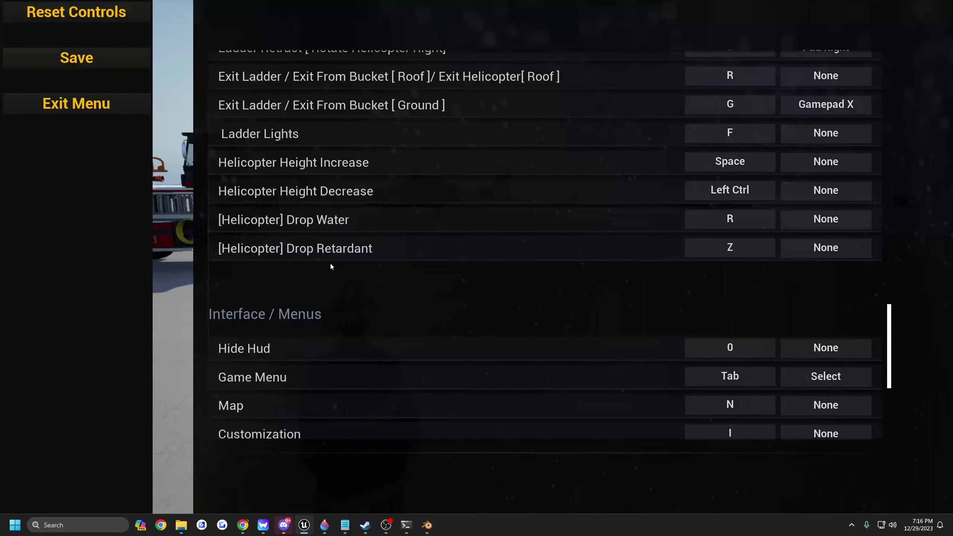
scroll(up, 3)
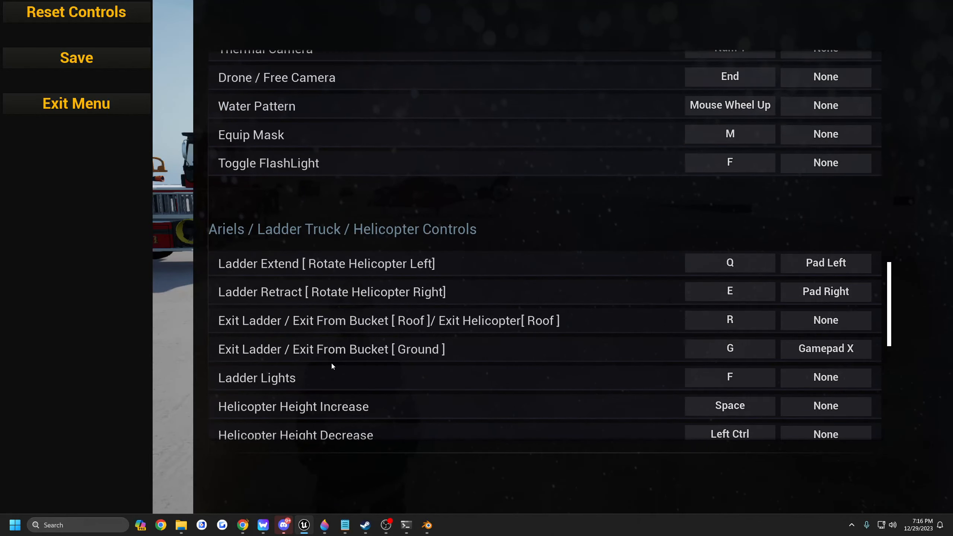
scroll(down, 3)
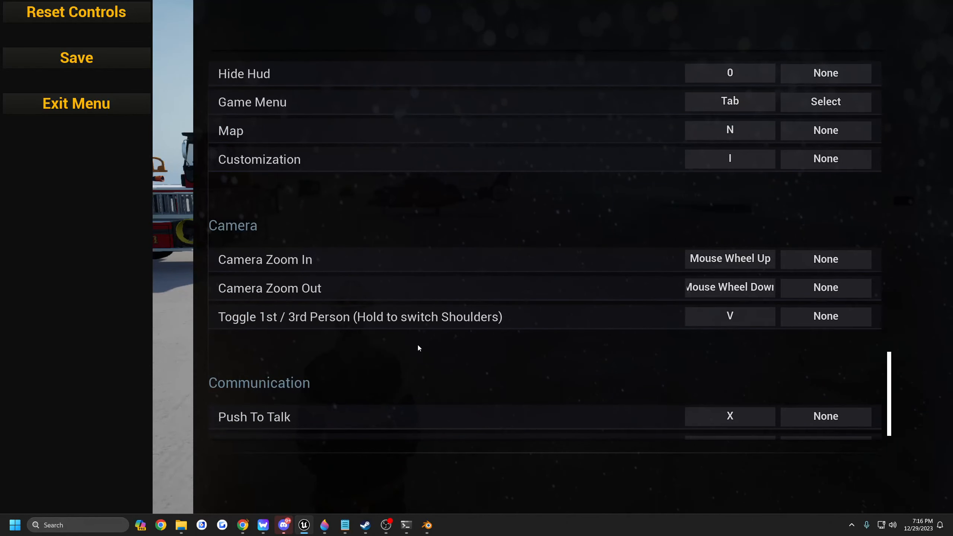
scroll(down, 3)
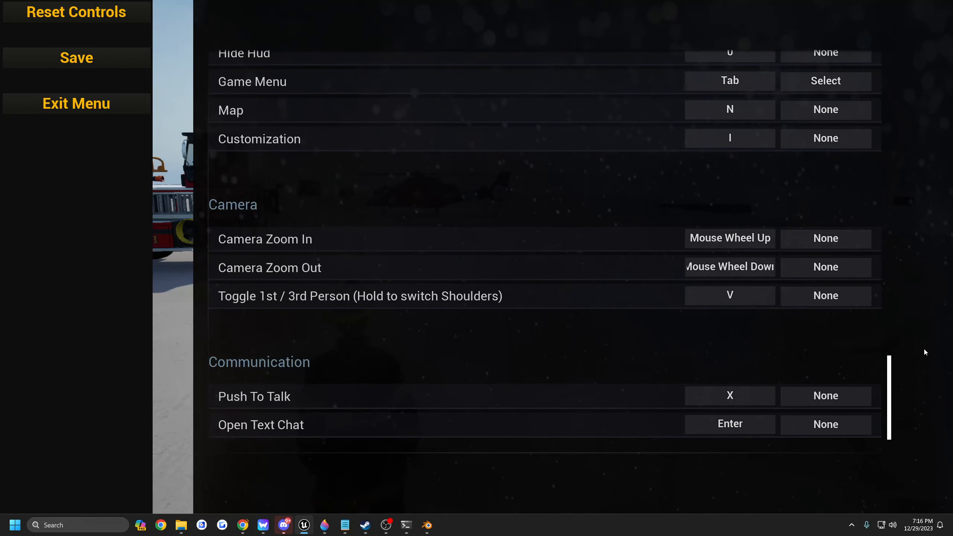
mouse_move(894, 370)
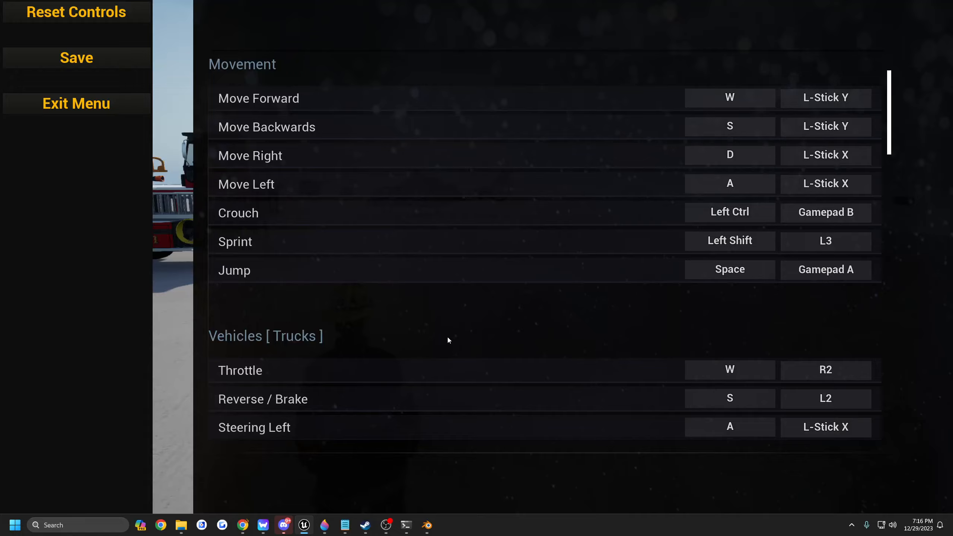
scroll(down, 3)
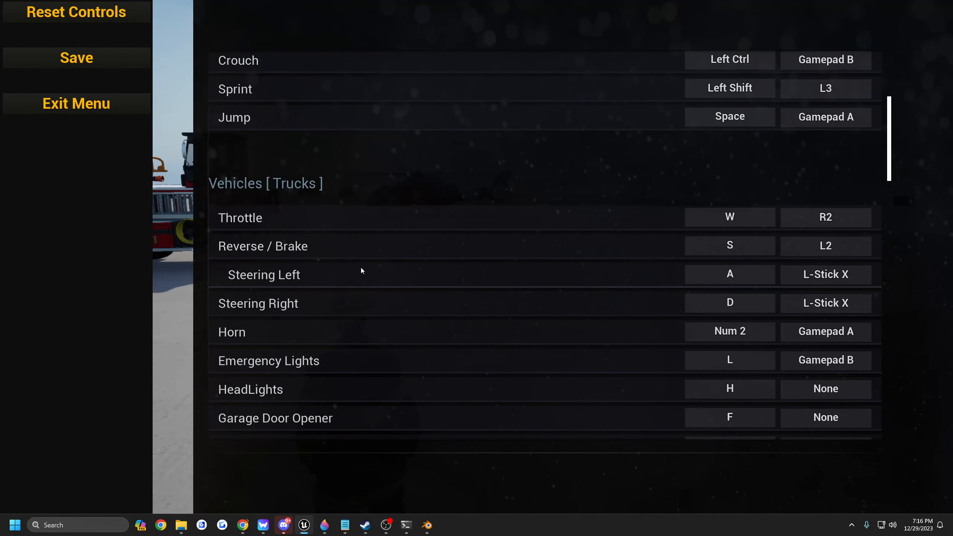
scroll(down, 3)
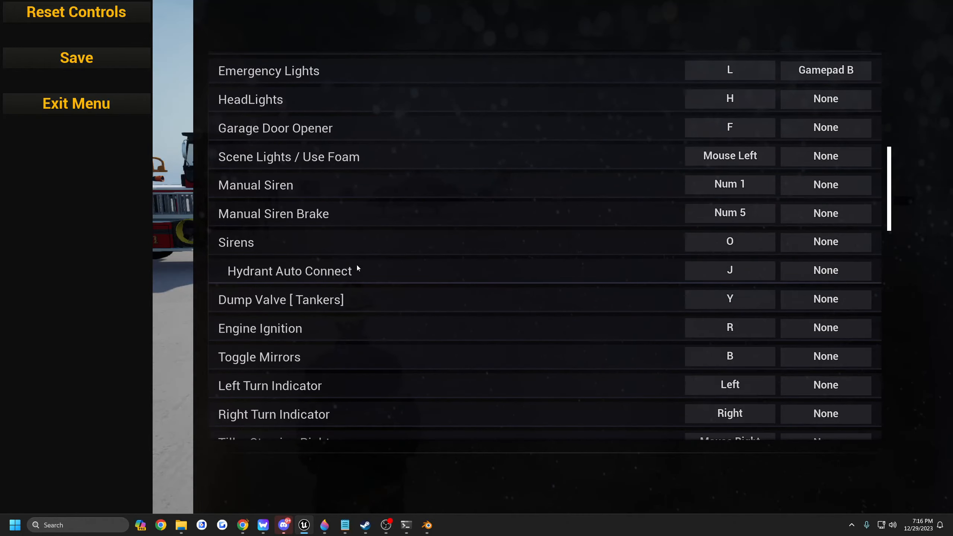
click(76, 103)
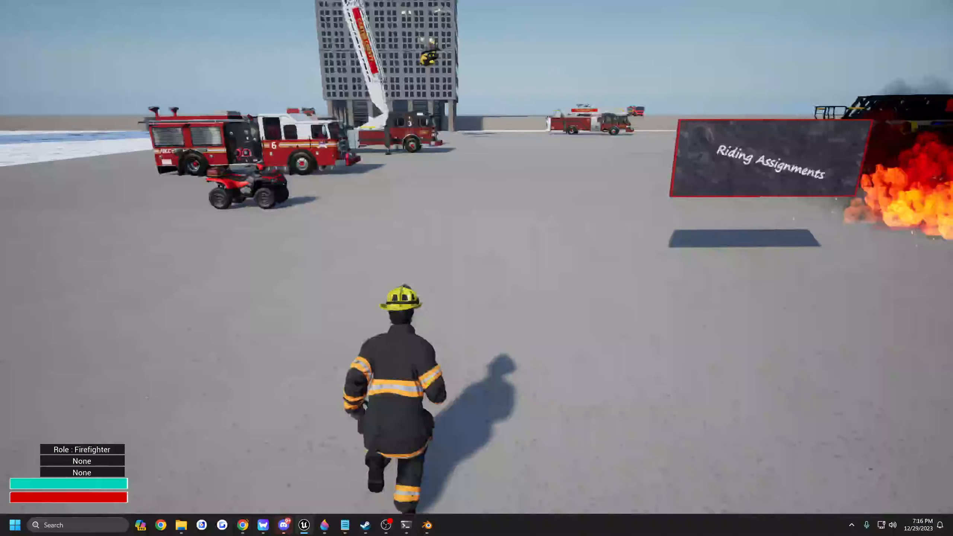
Walk the firefighter up to the Riding Assignments board and bring up its role and vehicle-location panels.
key(w)
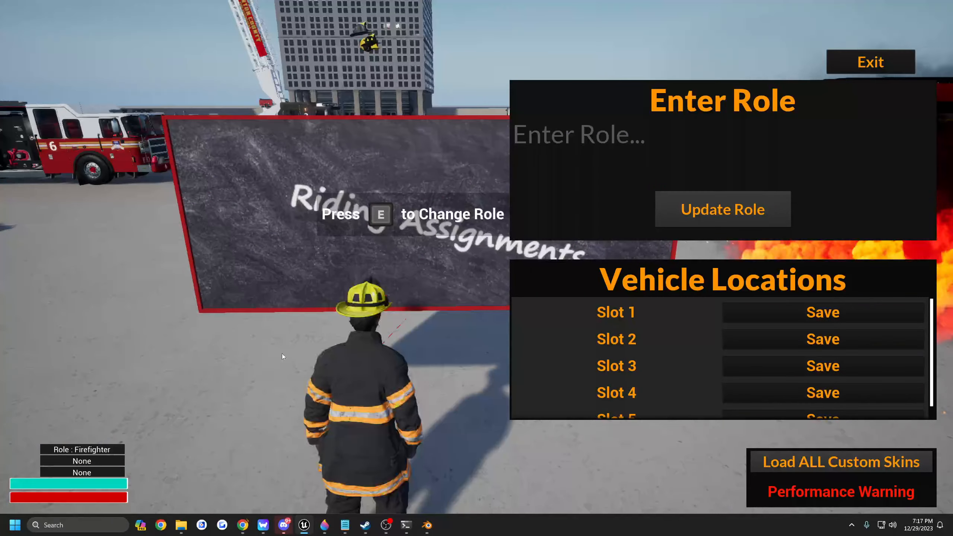
scroll(down, 3)
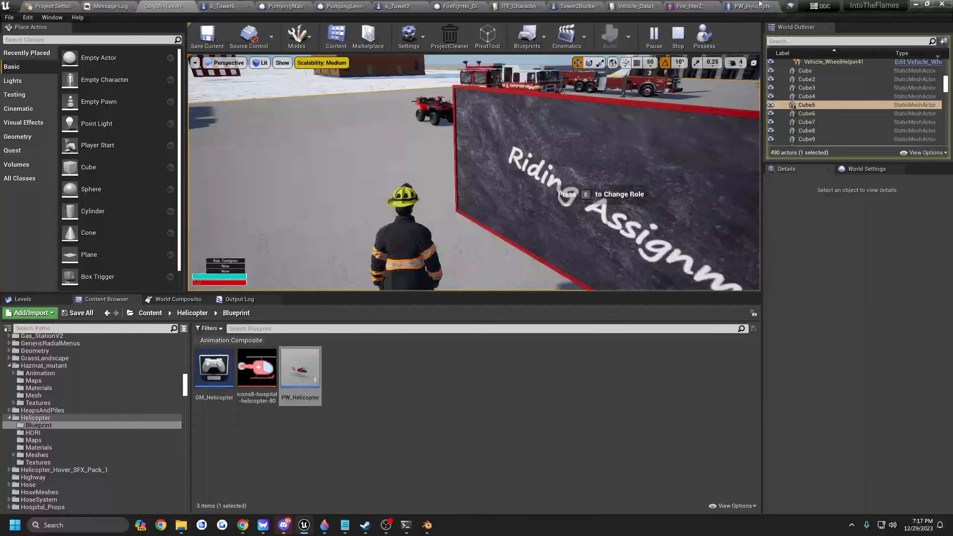
Inspect RoleAssignmentBoard_BP's event graph, return to the level and search the Content Browser for 'ro'.
click(677, 35)
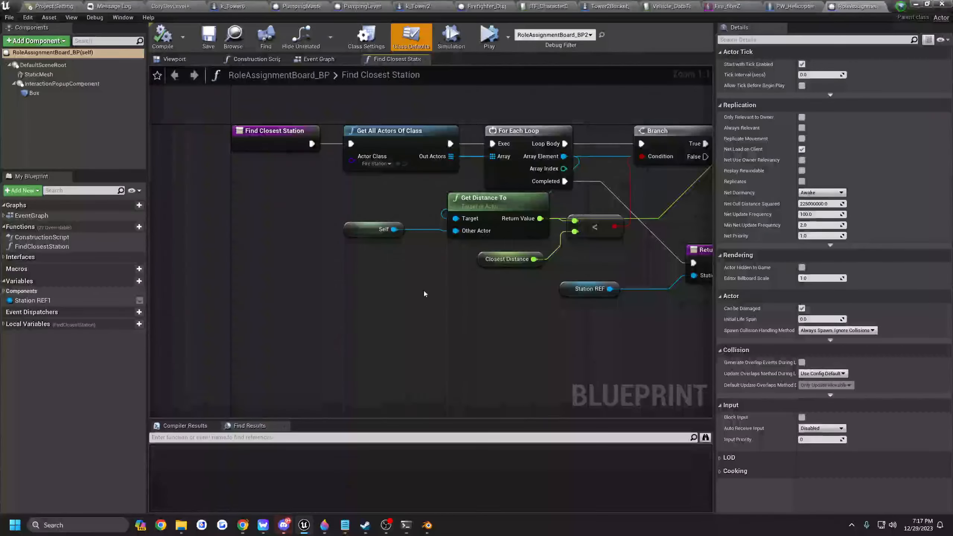
click(318, 60)
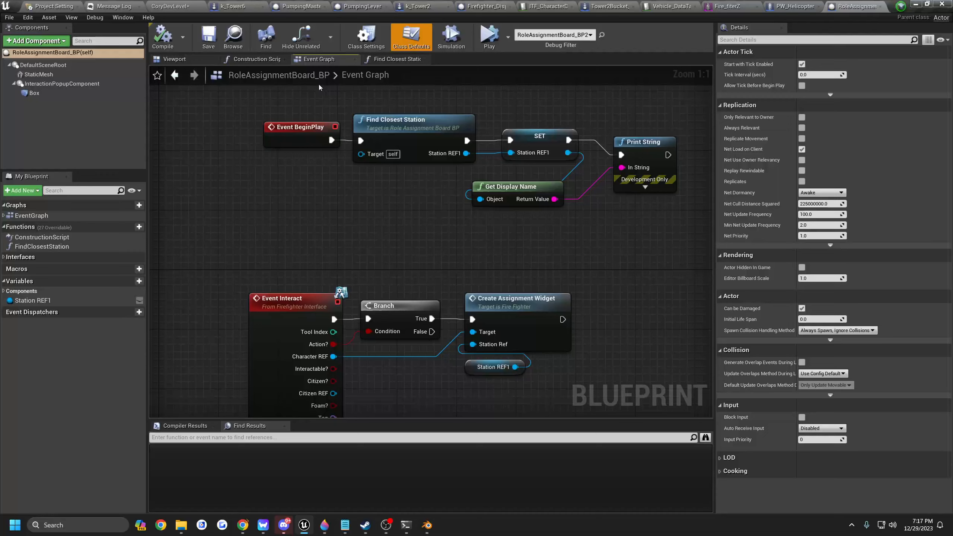
click(32, 301)
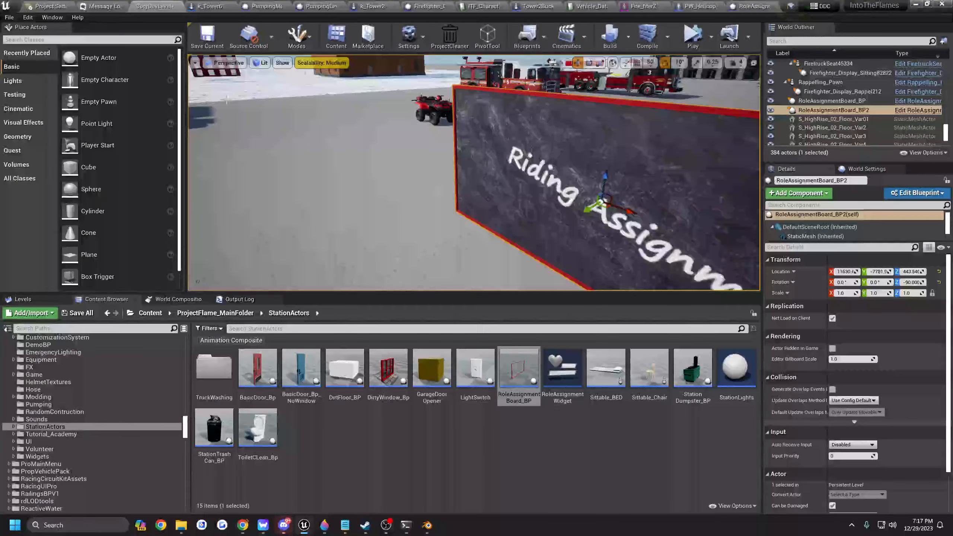
text(role)
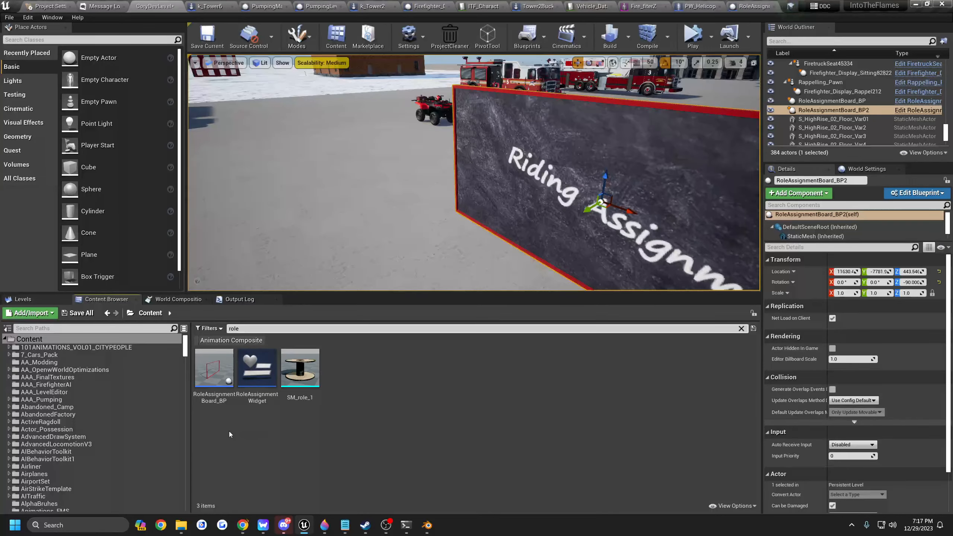
Open RoleAssignmentWidget's layout and select its Update Station Number panel.
click(257, 368)
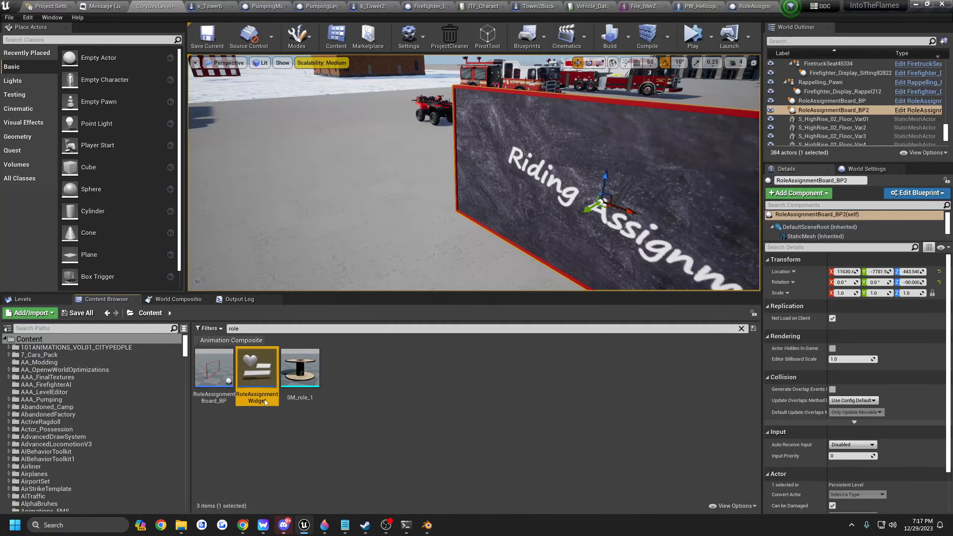
double_click(256, 368)
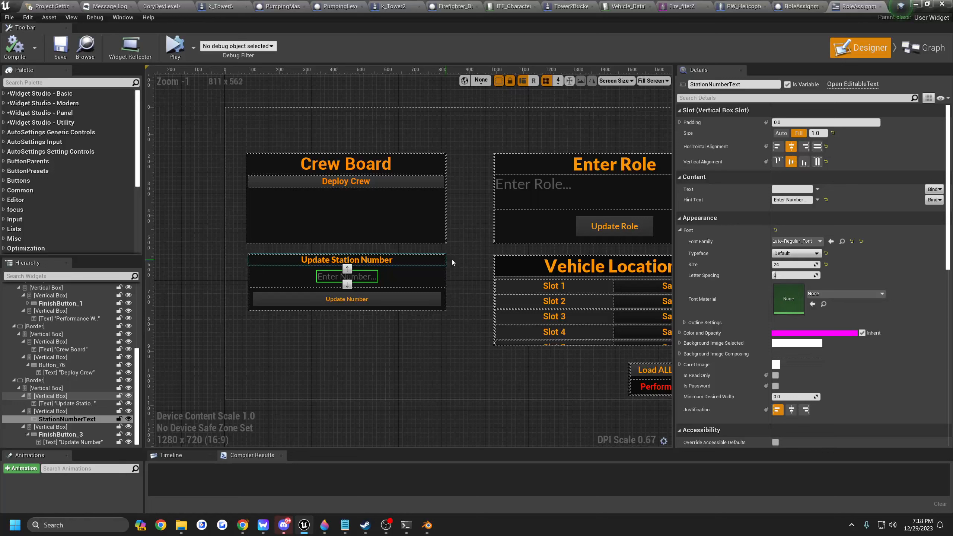
click(34, 380)
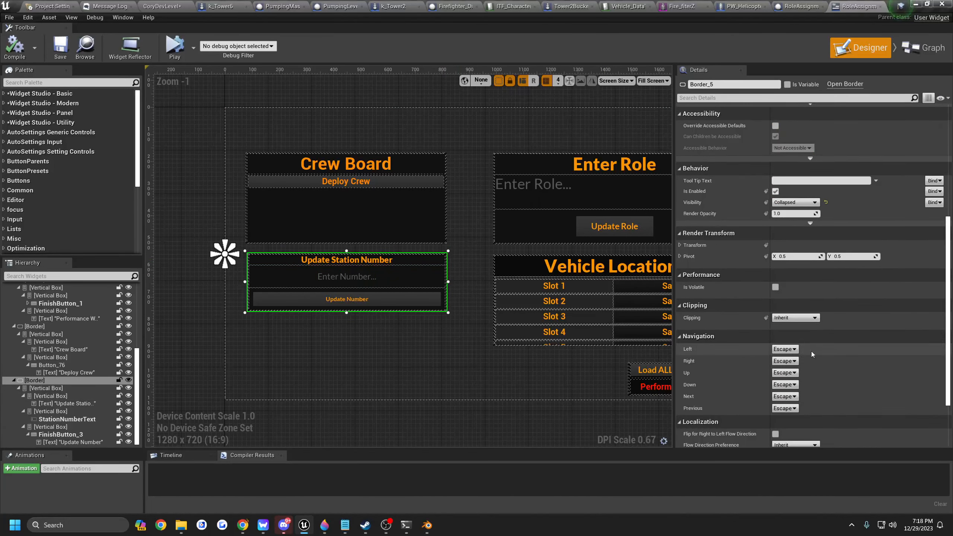
click(795, 202)
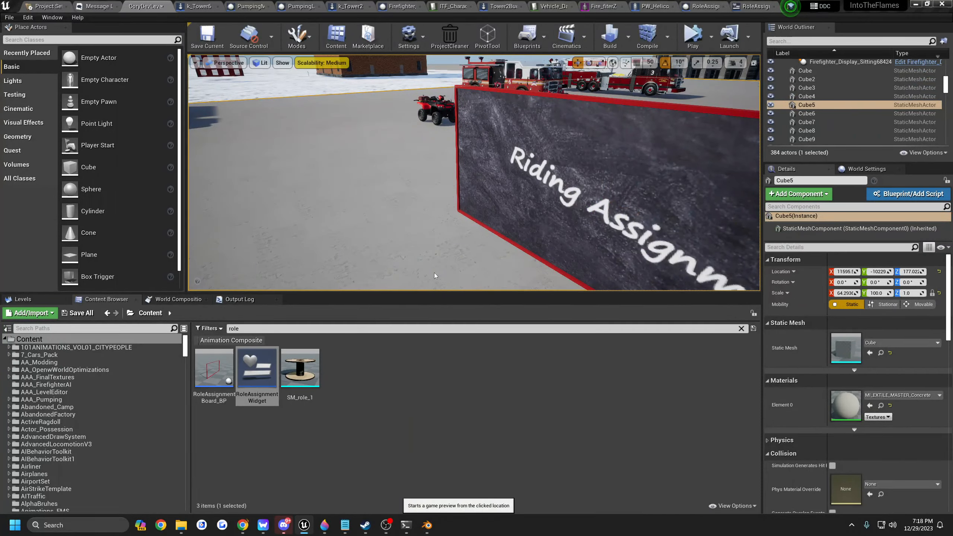
Play from here beside the board and enter station number 132 in the Update Station Number field.
click(693, 36)
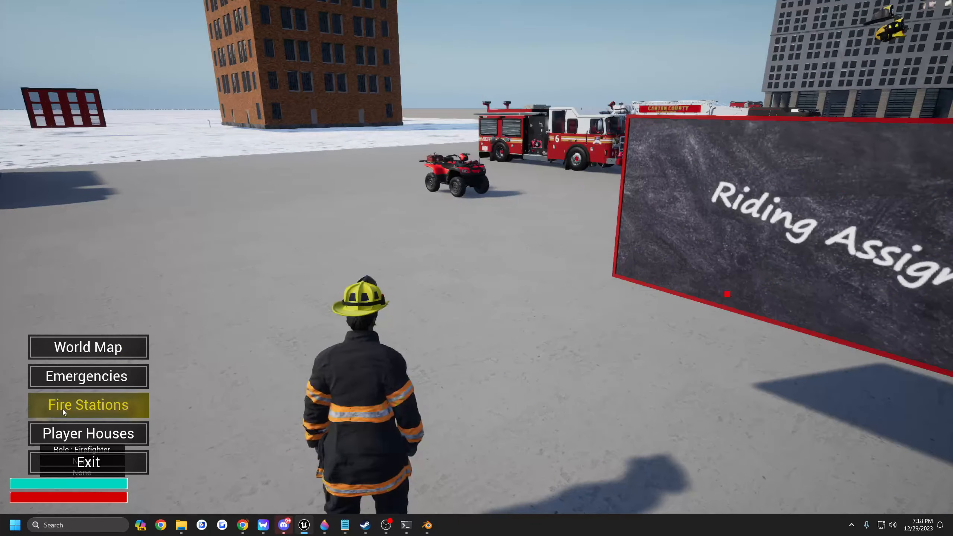
click(88, 405)
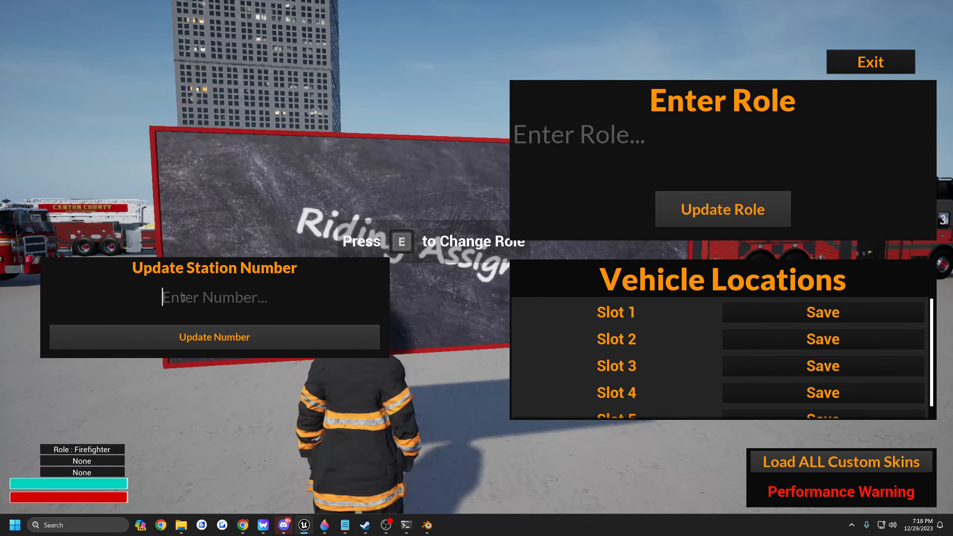
text(1)
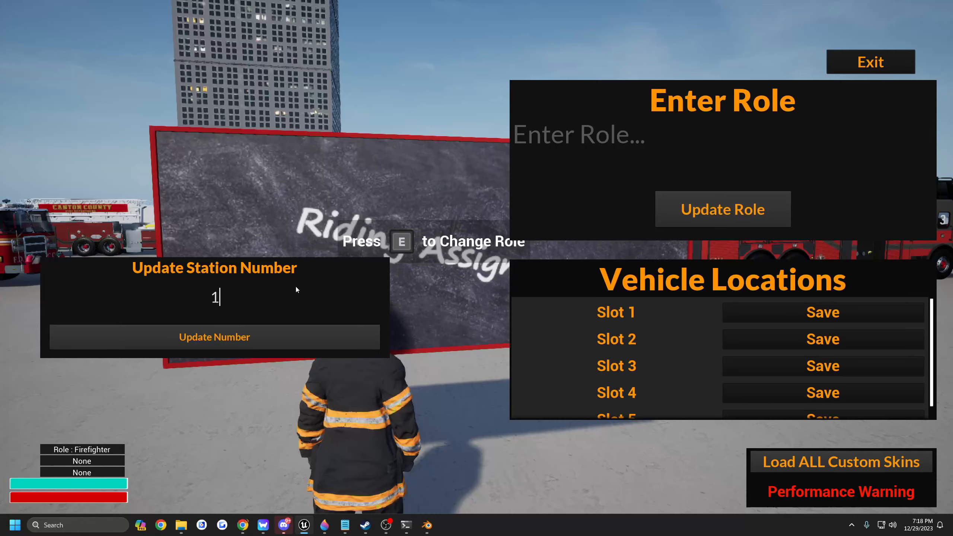
text(32)
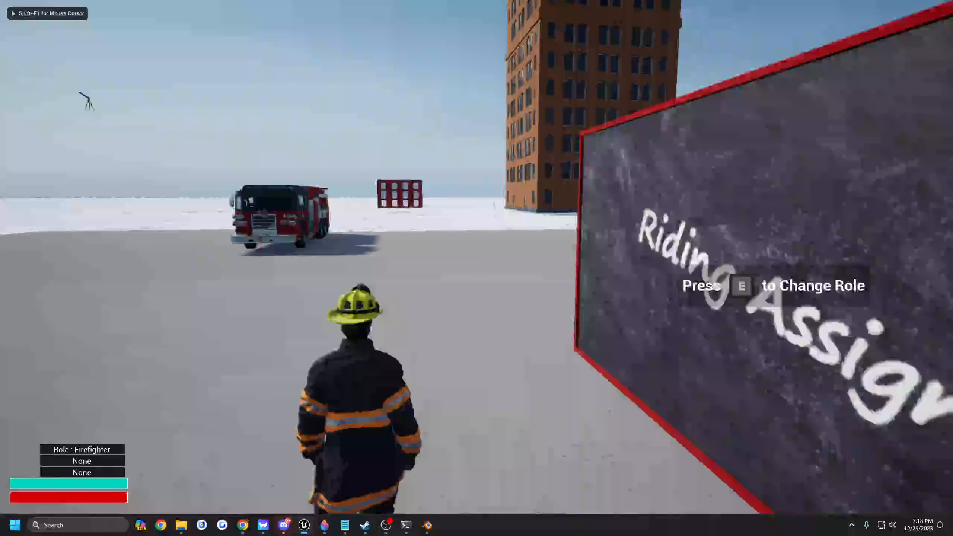
key(e)
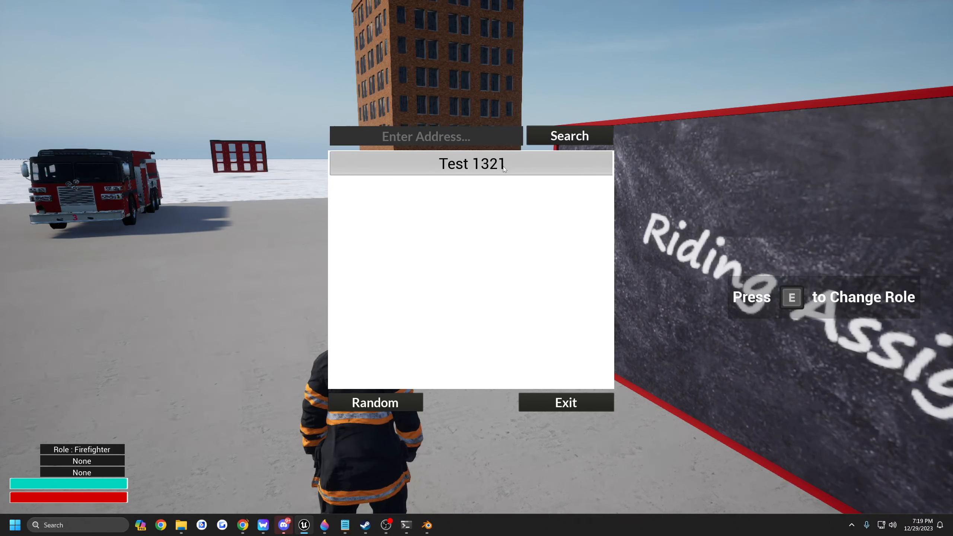
mouse_move(483, 174)
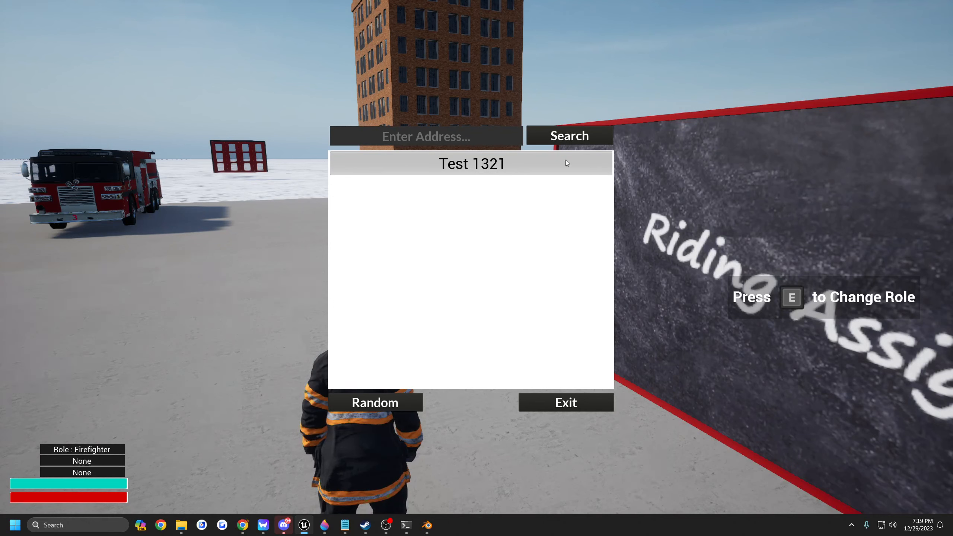
mouse_move(568, 176)
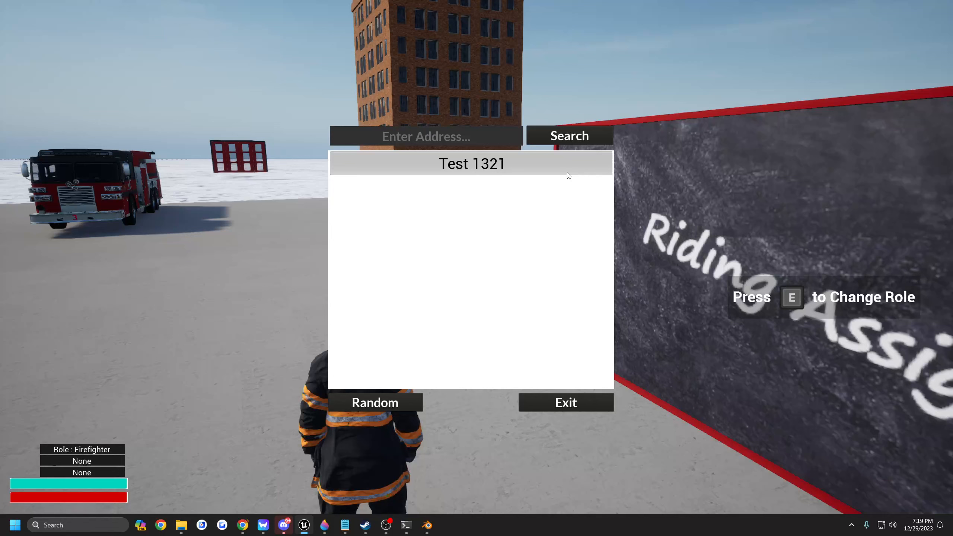
mouse_move(491, 203)
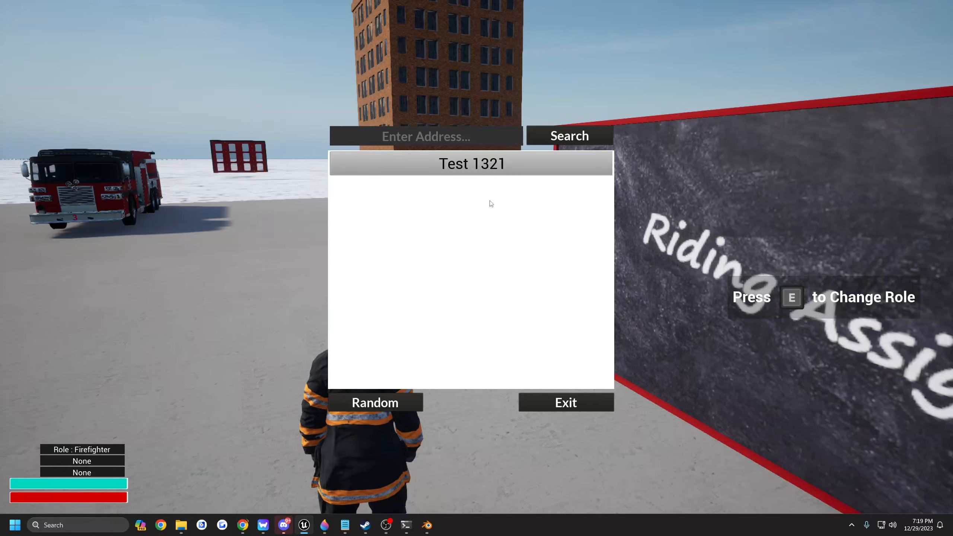
mouse_move(529, 219)
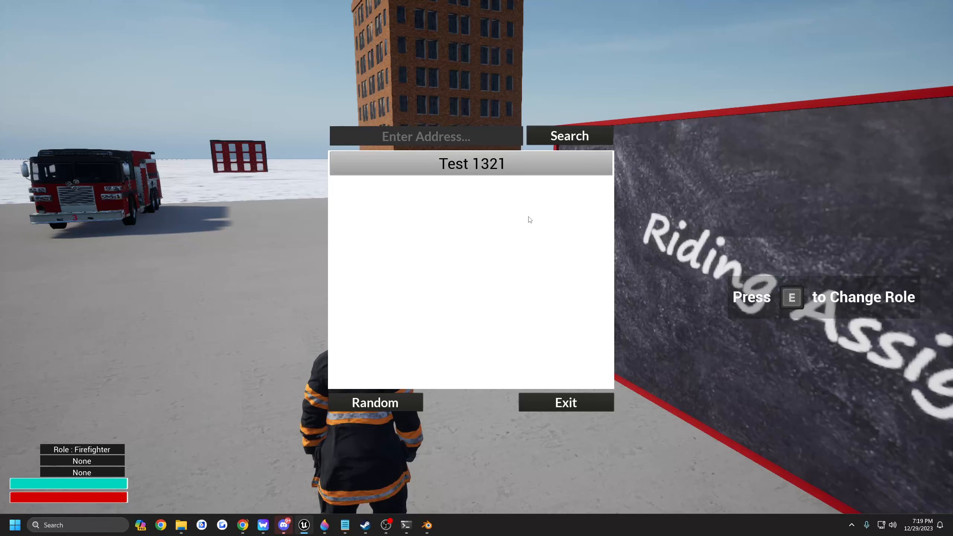
mouse_move(565, 233)
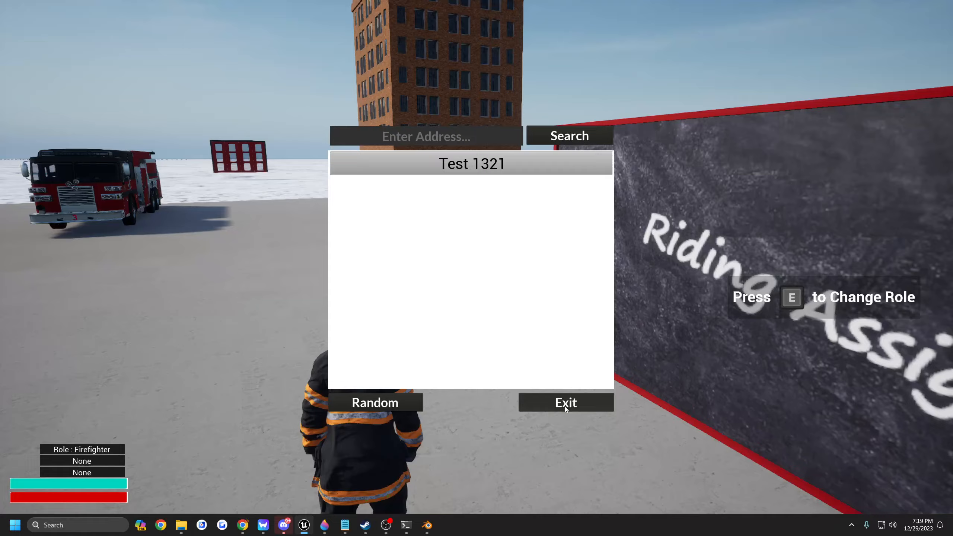
click(565, 402)
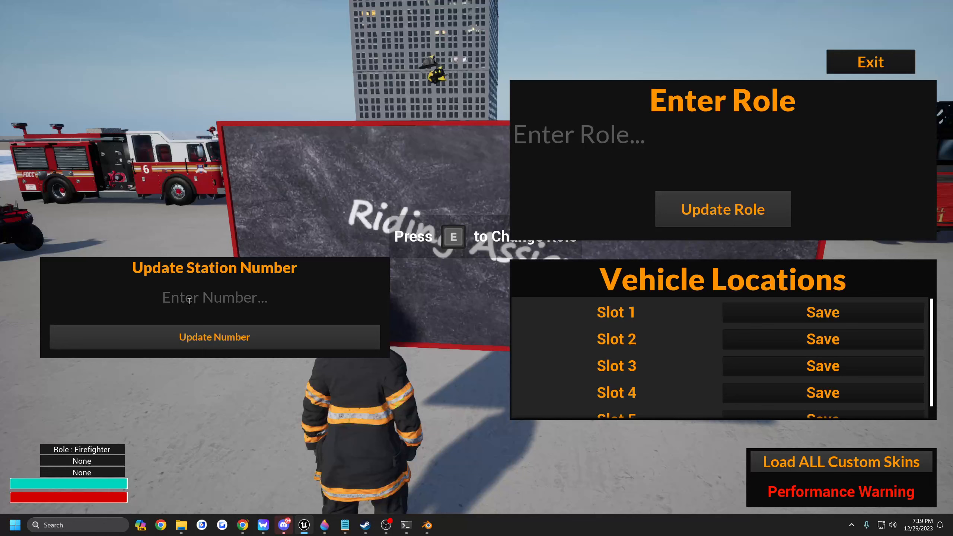
mouse_move(210, 307)
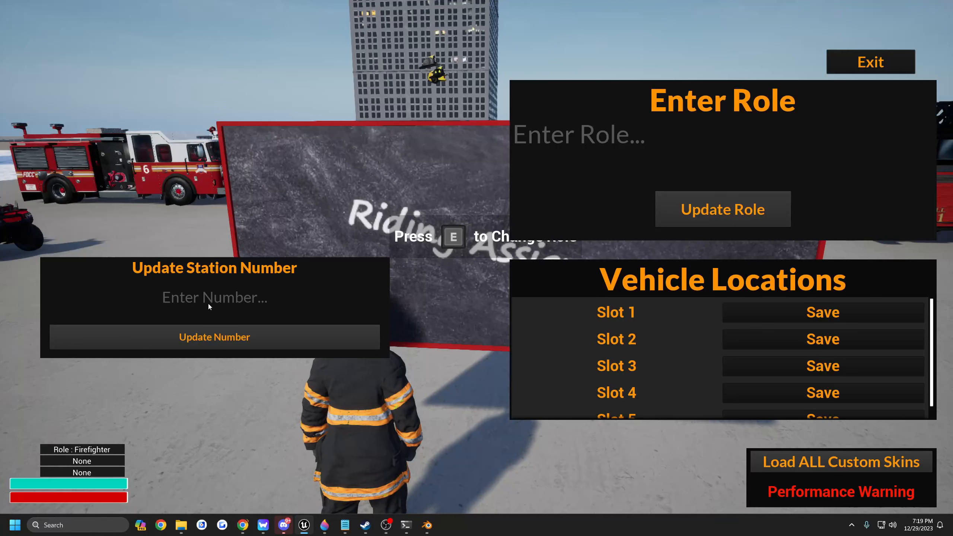
mouse_move(315, 201)
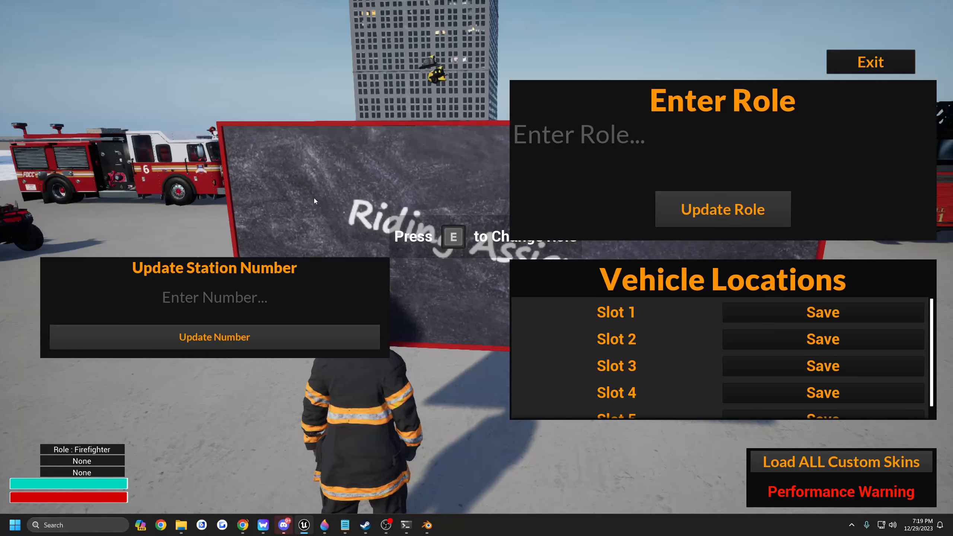
mouse_move(853, 73)
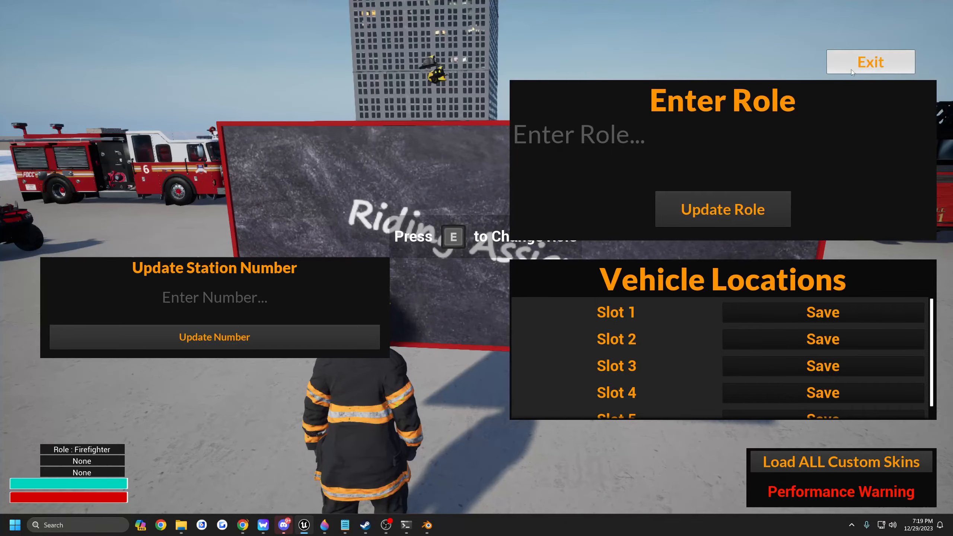
Exit the station board's role, station and vehicle panels to resume walking among the trucks.
click(870, 62)
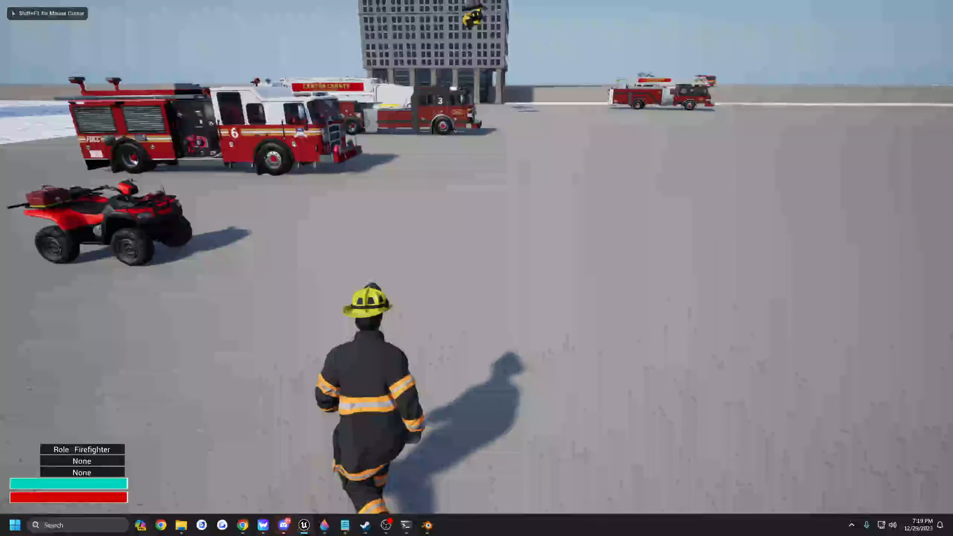
mouse_move(477, 268)
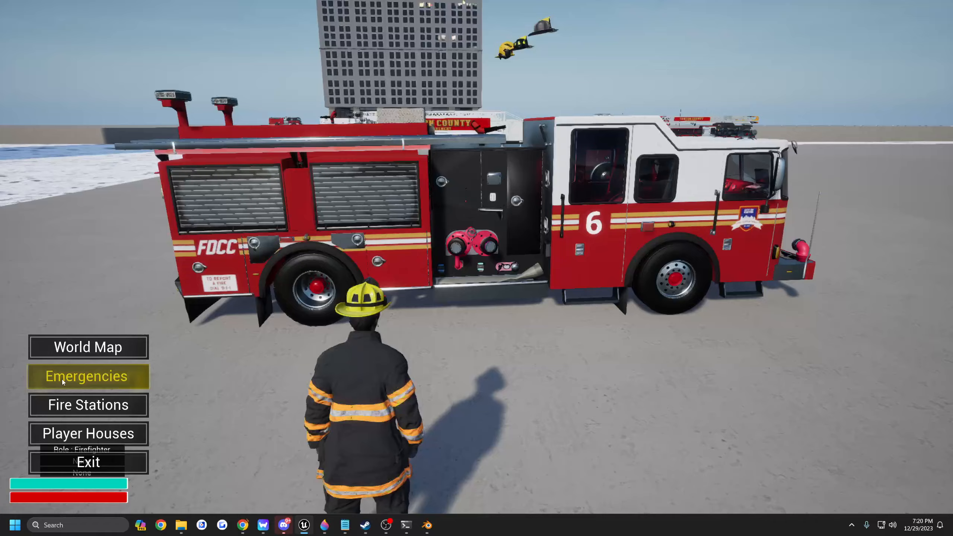
click(88, 376)
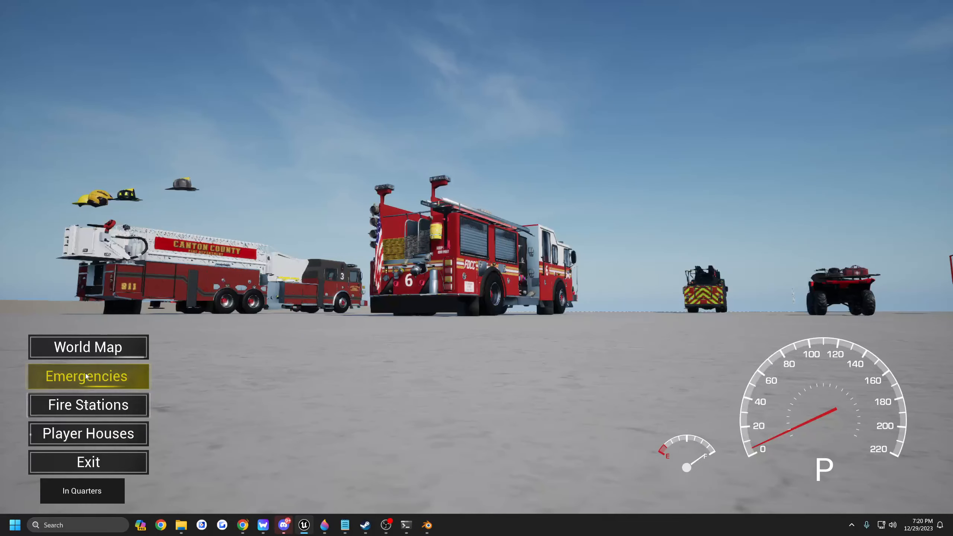
click(87, 376)
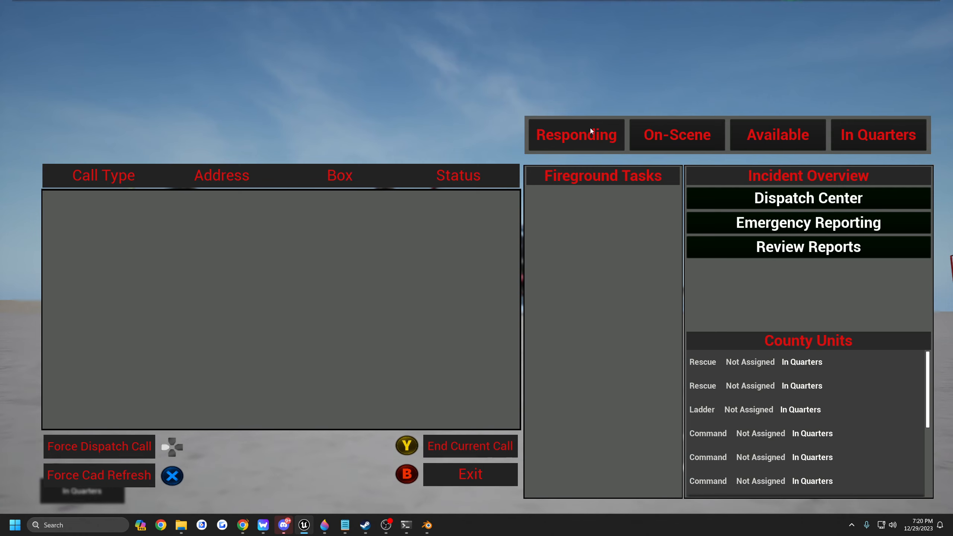
mouse_move(251, 199)
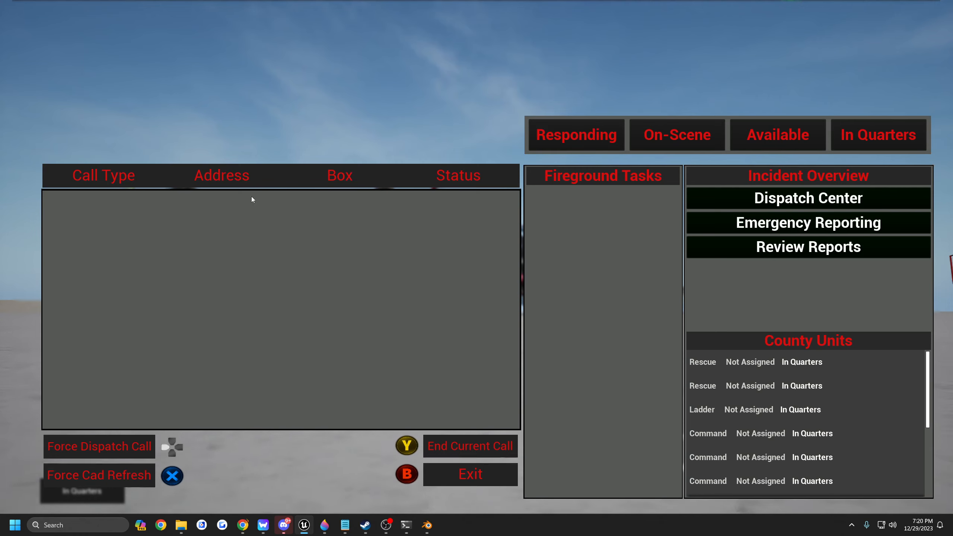
mouse_move(593, 119)
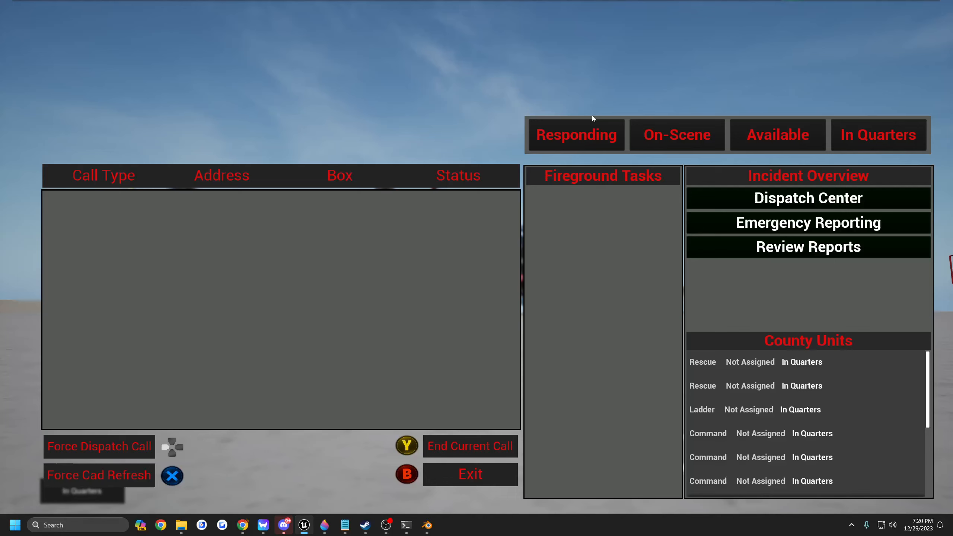
mouse_move(587, 128)
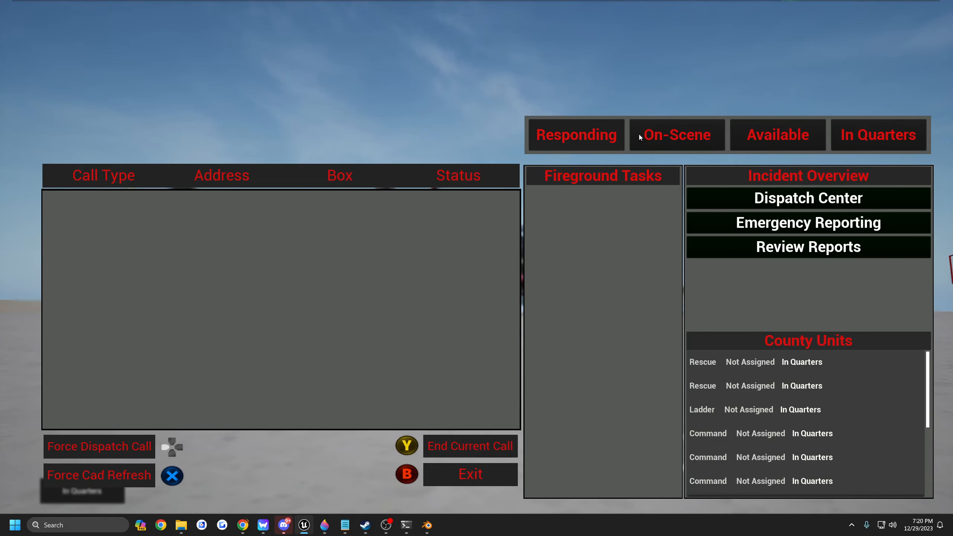
mouse_move(415, 204)
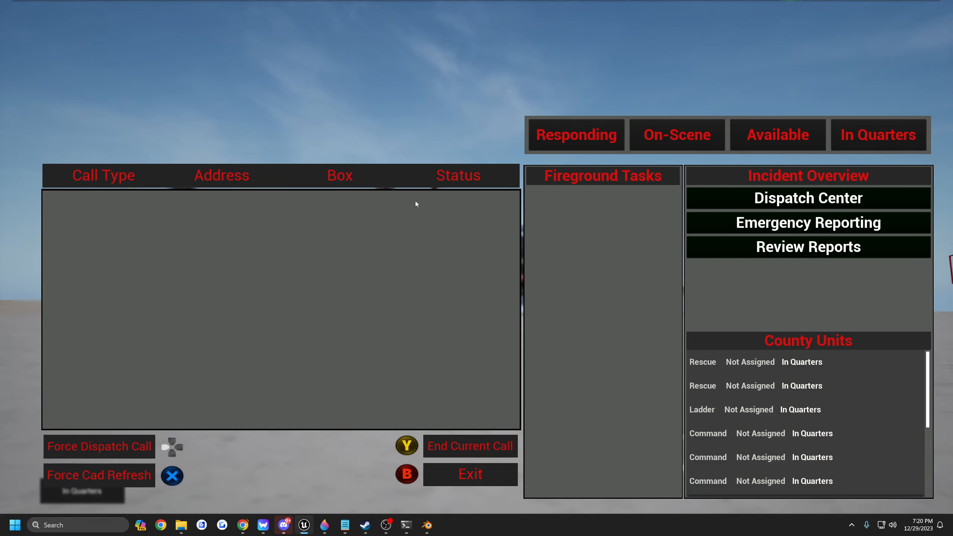
mouse_move(259, 212)
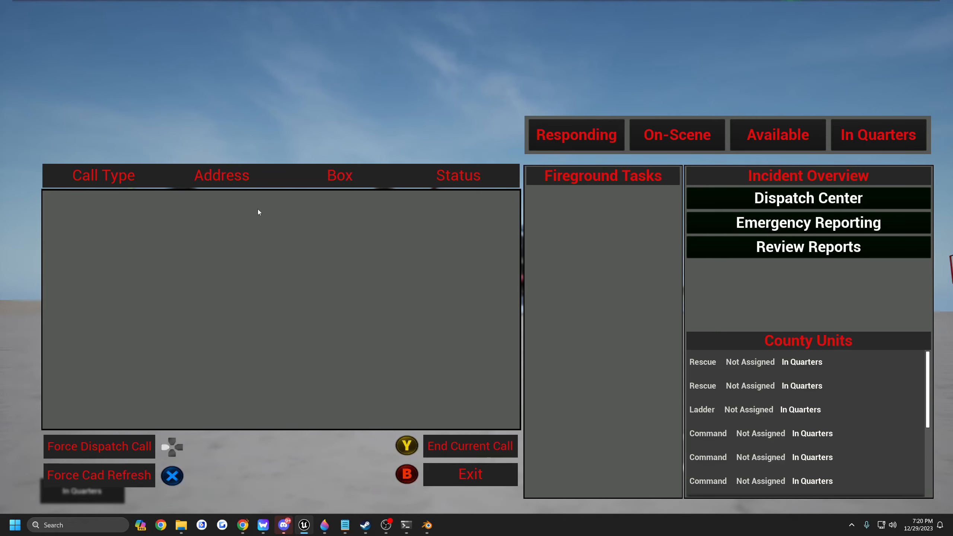
mouse_move(182, 218)
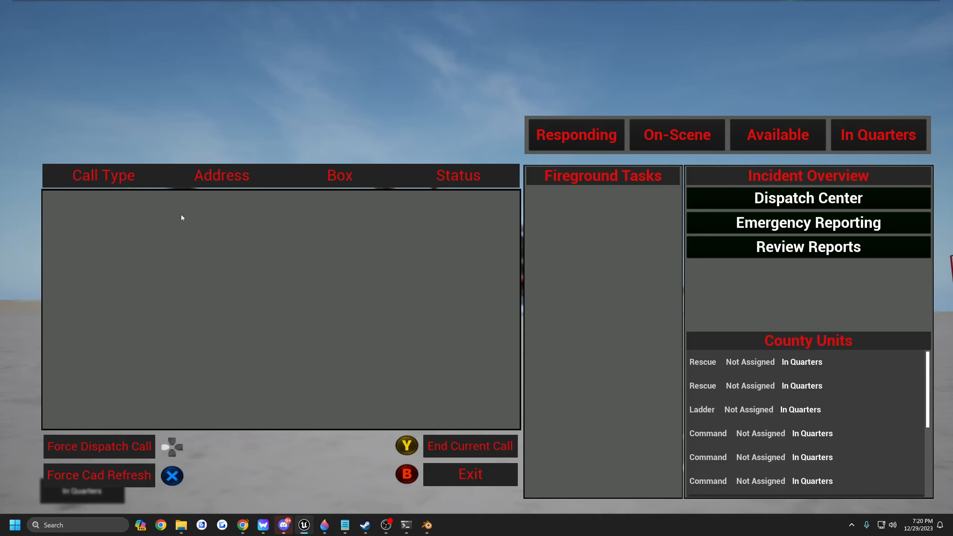
mouse_move(369, 233)
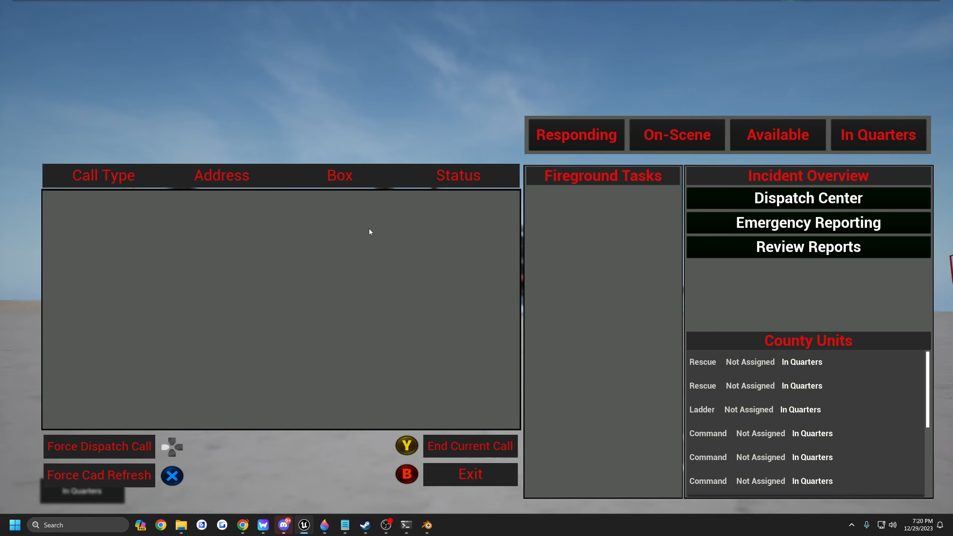
mouse_move(459, 110)
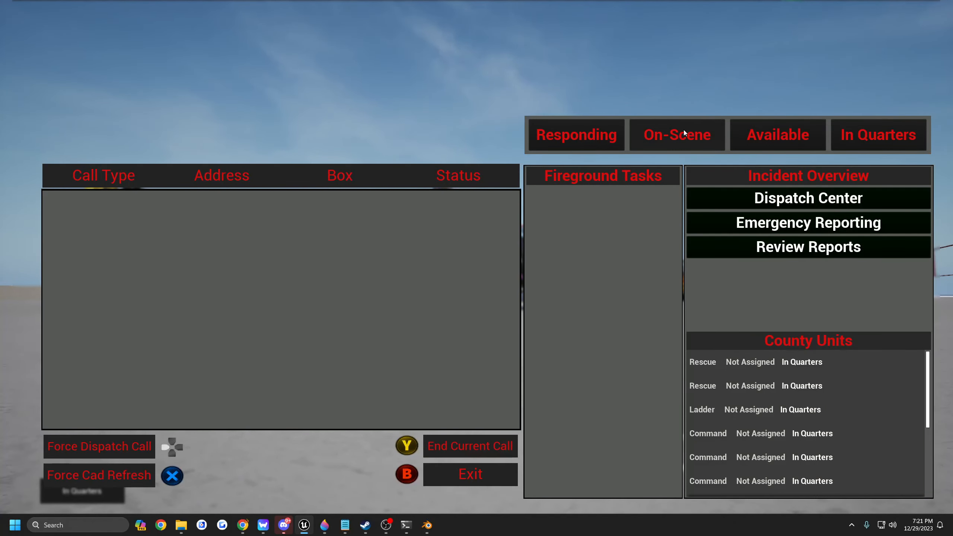
mouse_move(630, 195)
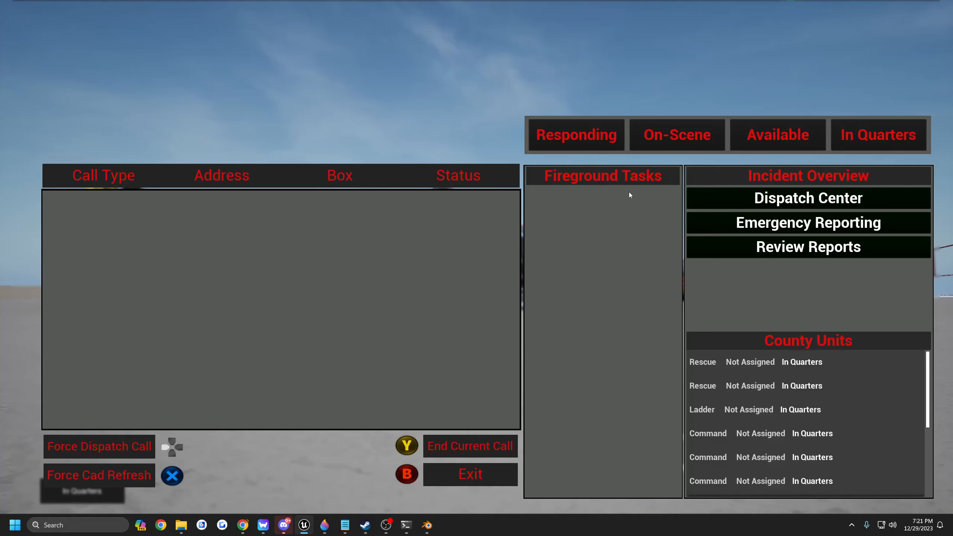
mouse_move(364, 193)
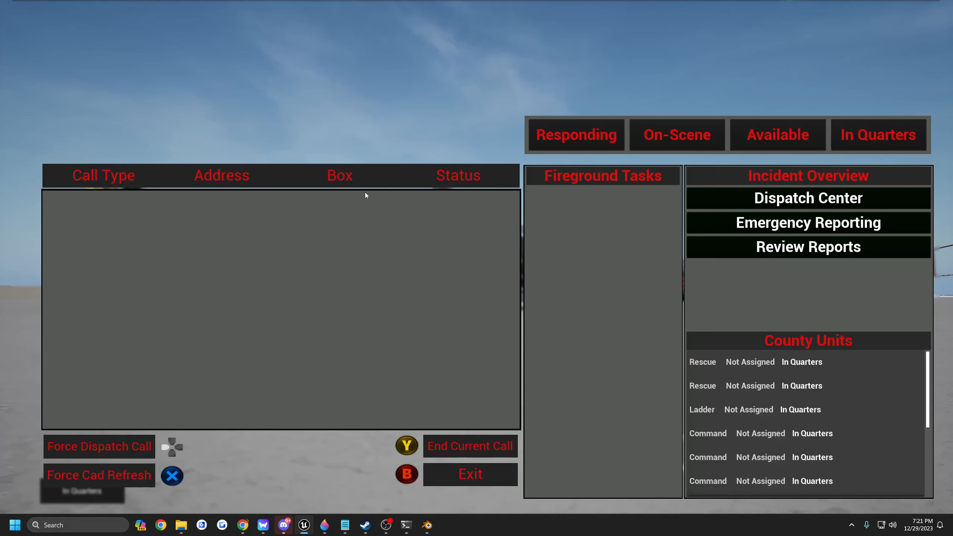
mouse_move(359, 154)
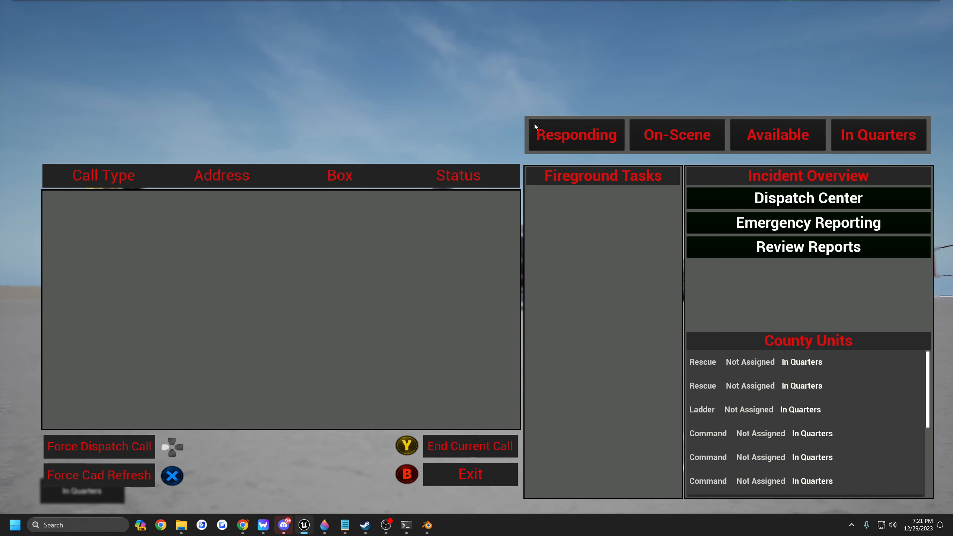
mouse_move(636, 117)
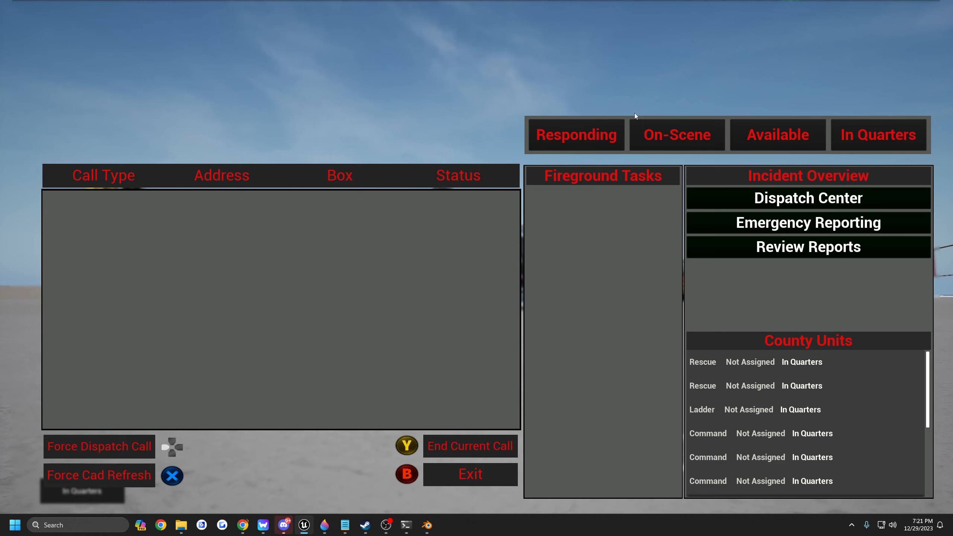
mouse_move(356, 159)
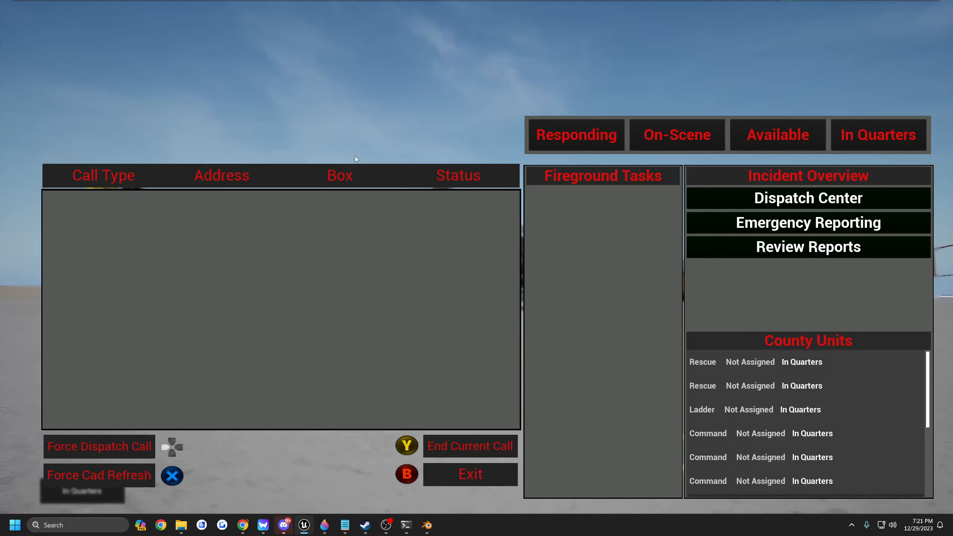
mouse_move(759, 11)
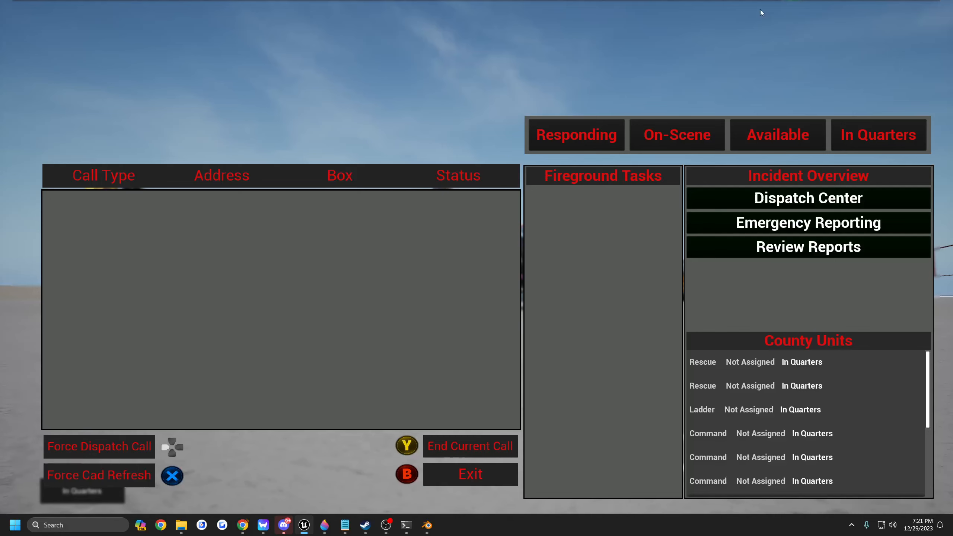
mouse_move(617, 189)
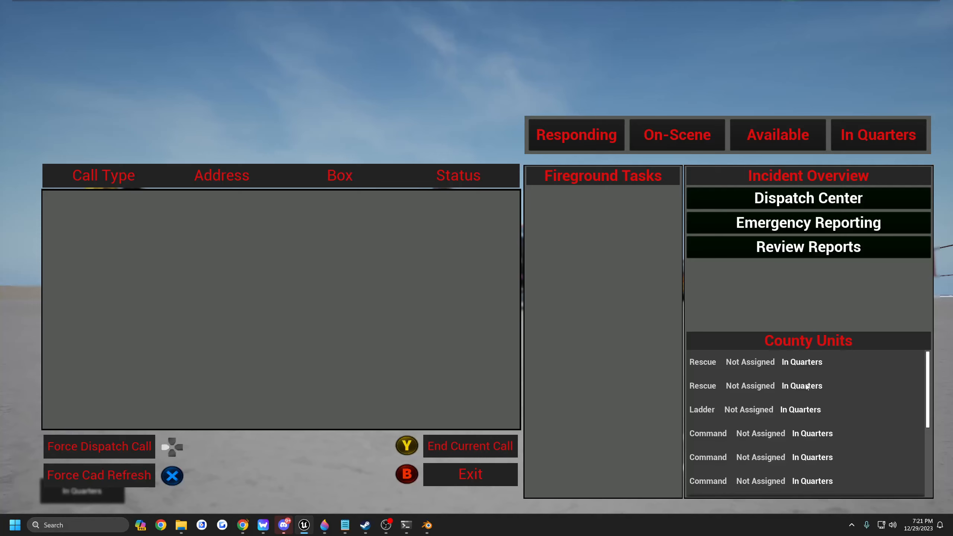
mouse_move(524, 106)
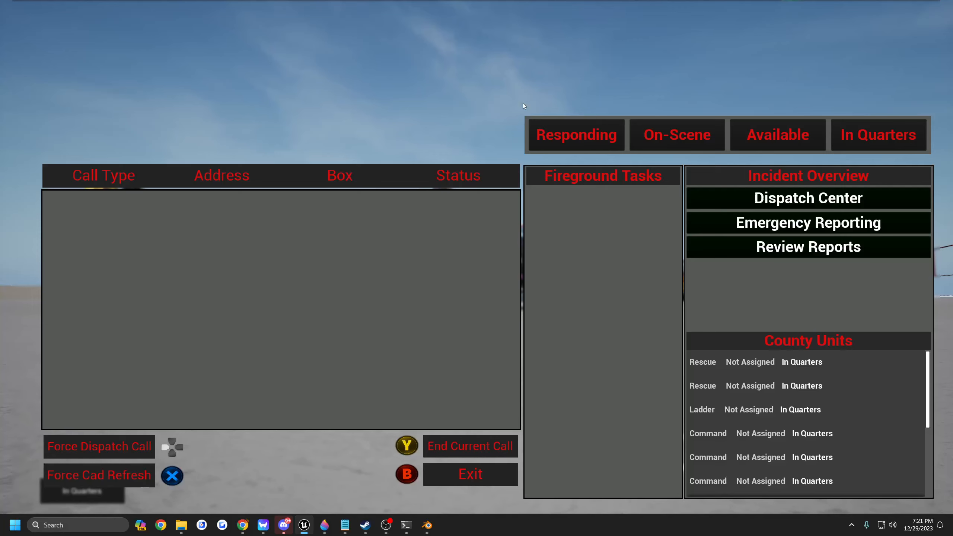
mouse_move(556, 98)
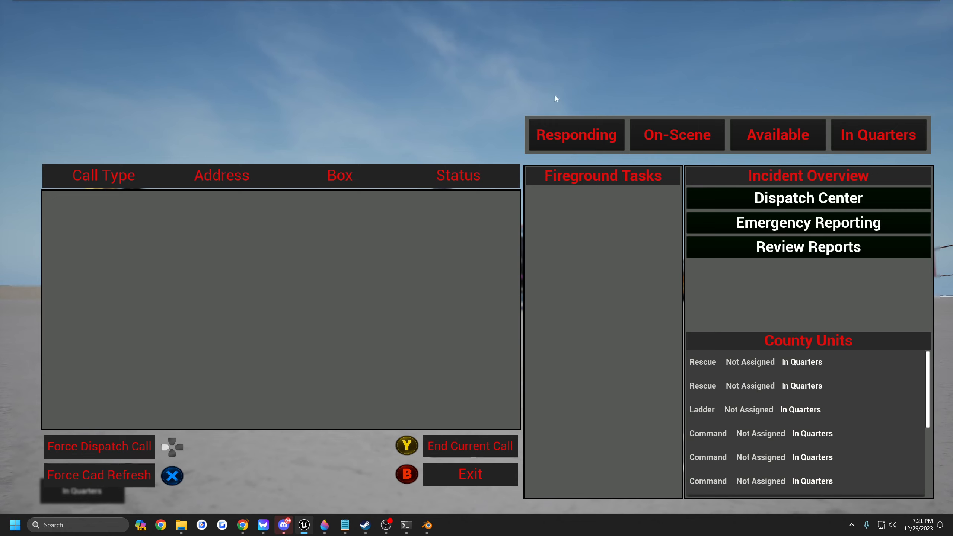
mouse_move(685, 70)
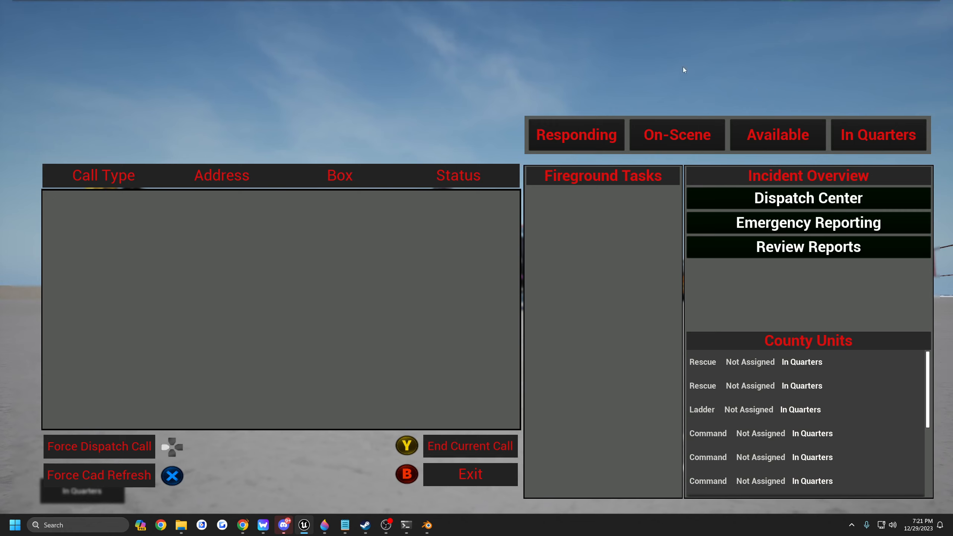
mouse_move(484, 172)
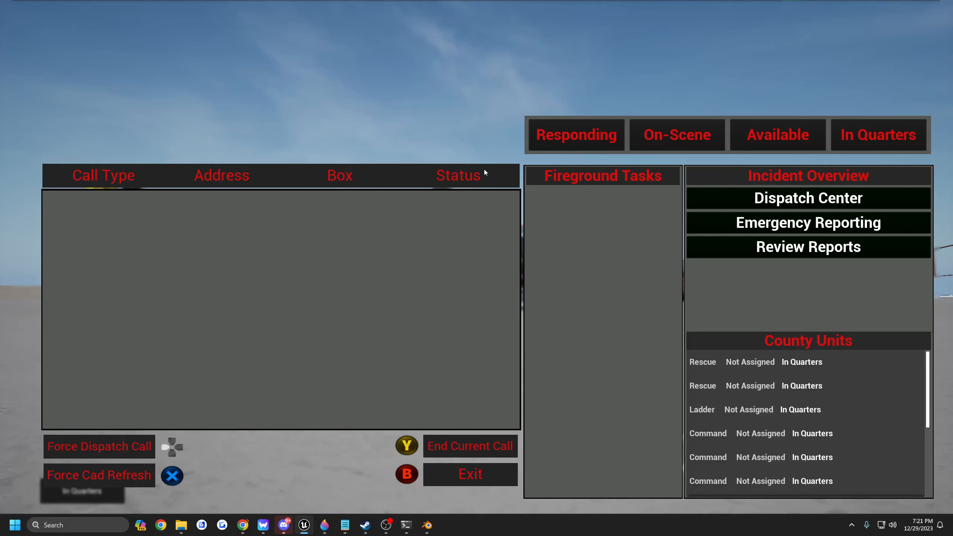
mouse_move(917, 89)
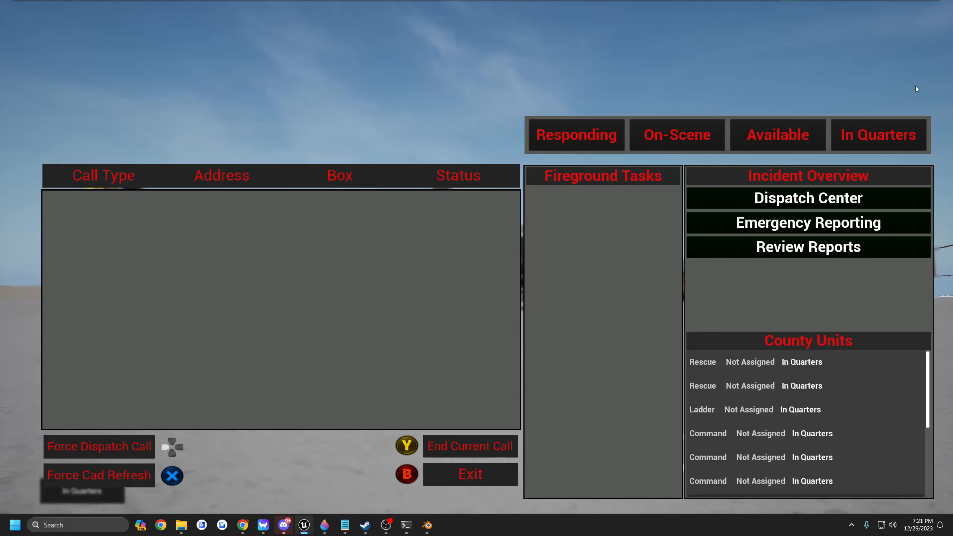
mouse_move(613, 89)
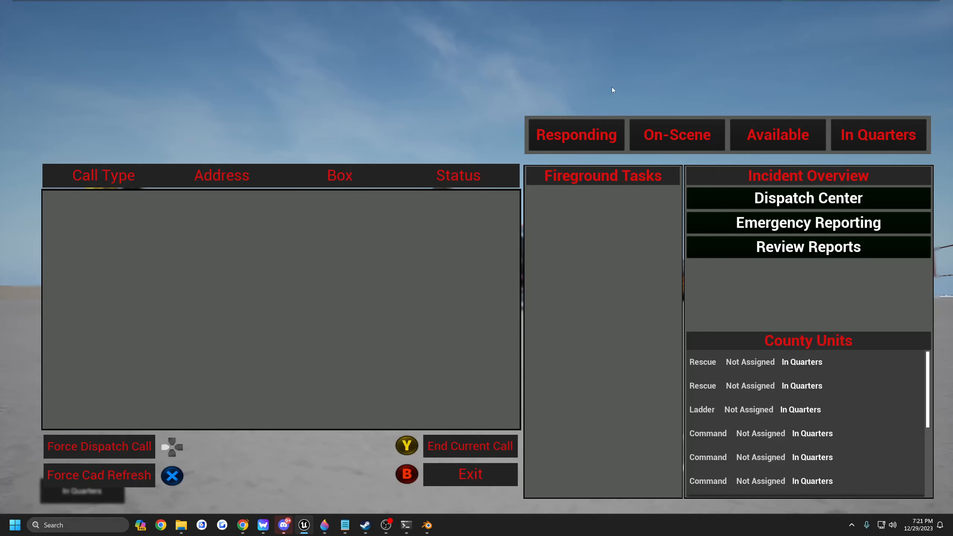
mouse_move(496, 96)
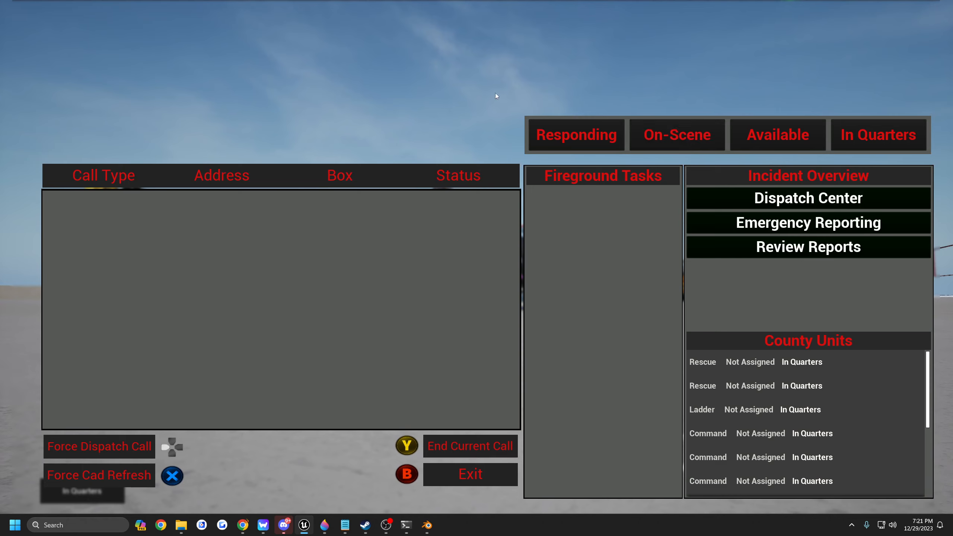
mouse_move(68, 149)
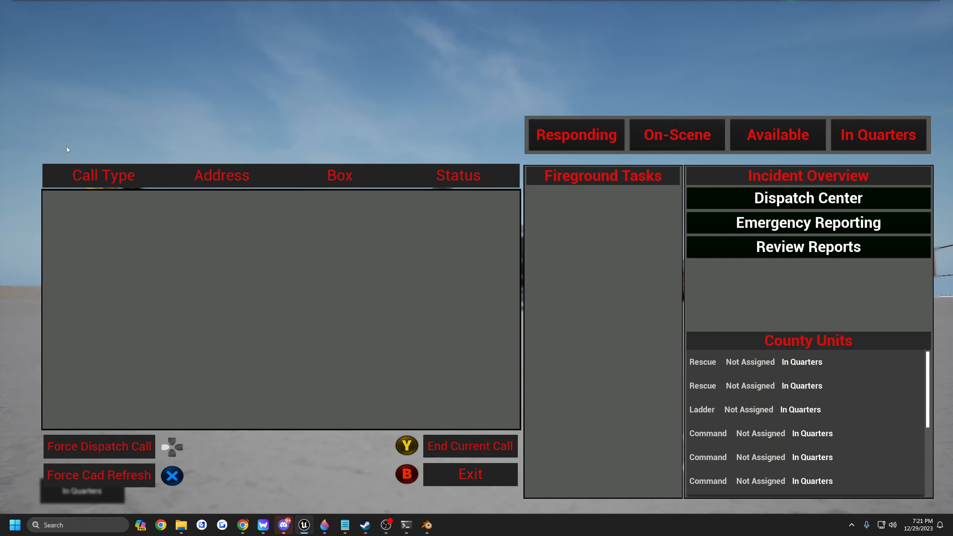
mouse_move(91, 138)
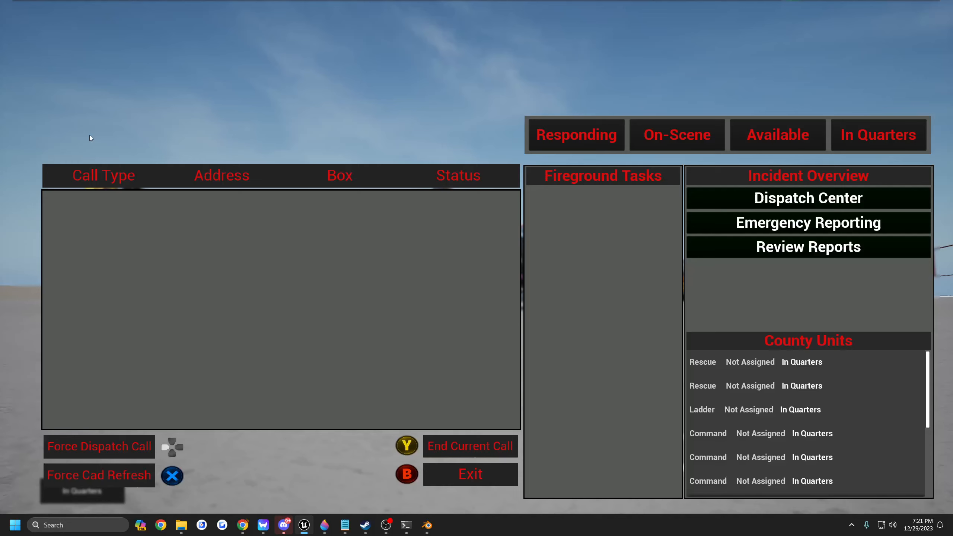
mouse_move(343, 137)
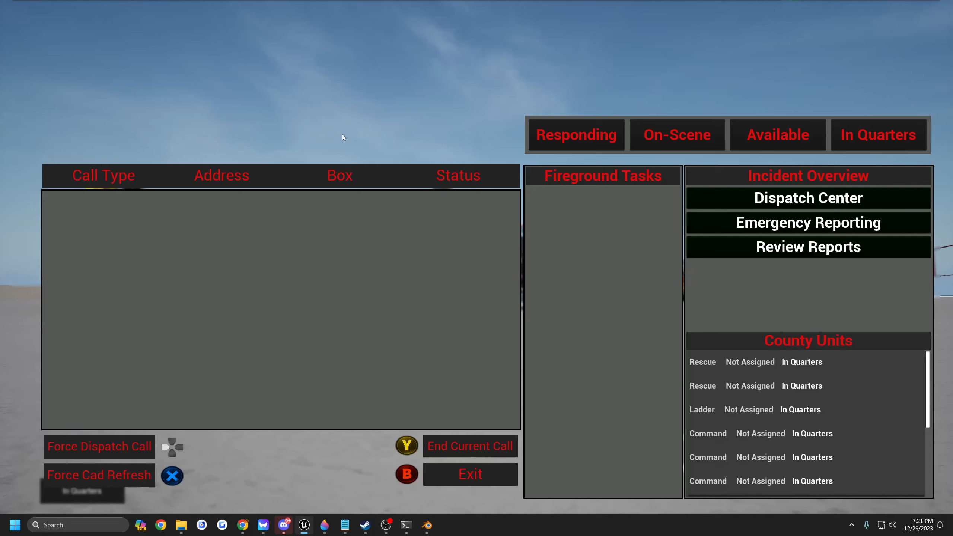
mouse_move(608, 94)
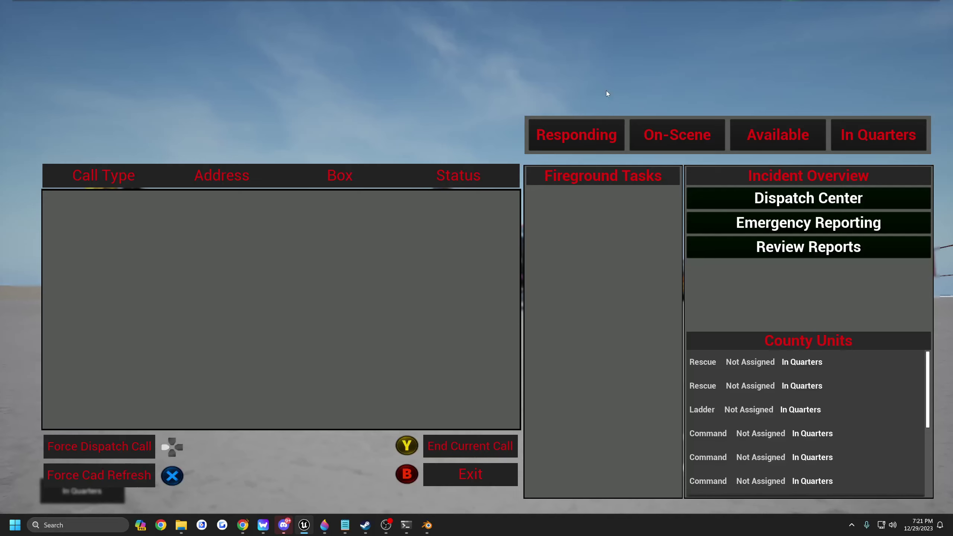
mouse_move(375, 128)
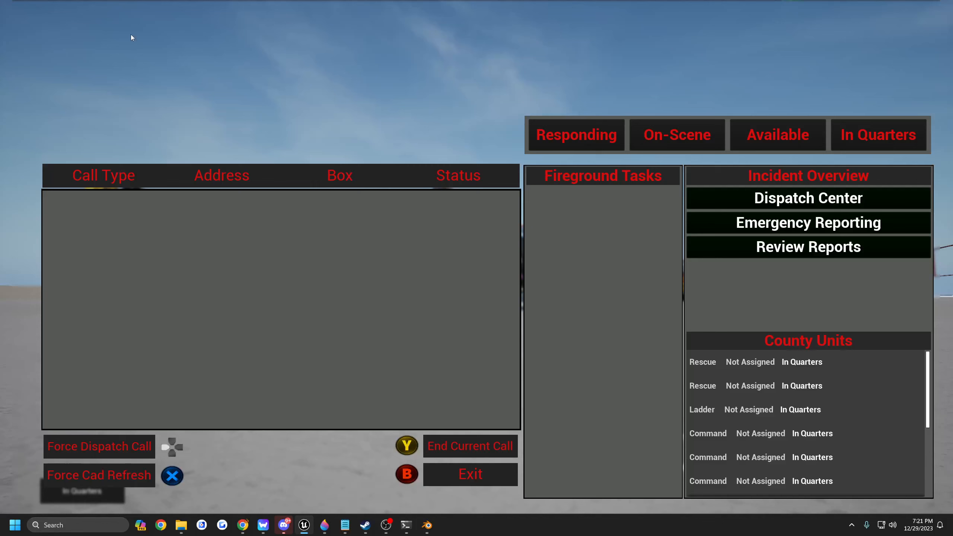
mouse_move(289, 335)
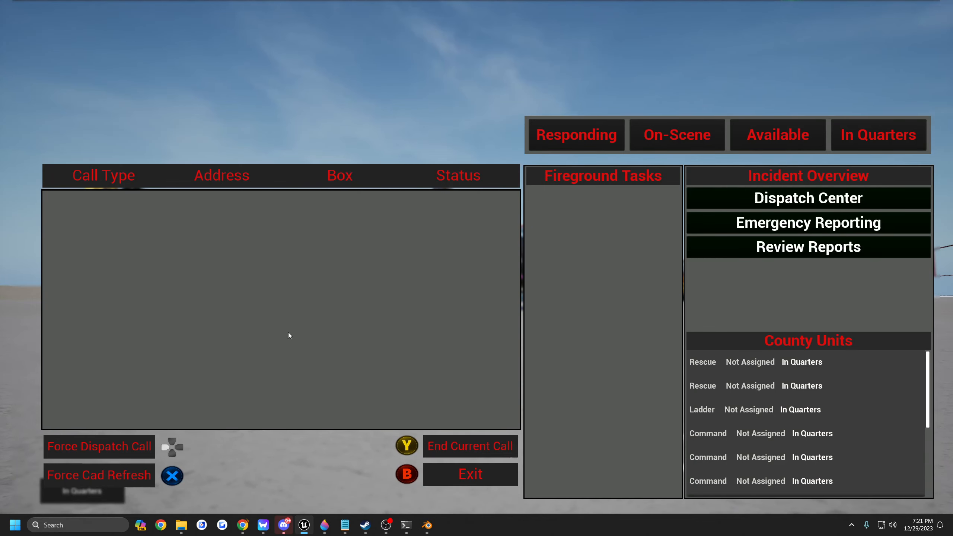
mouse_move(263, 342)
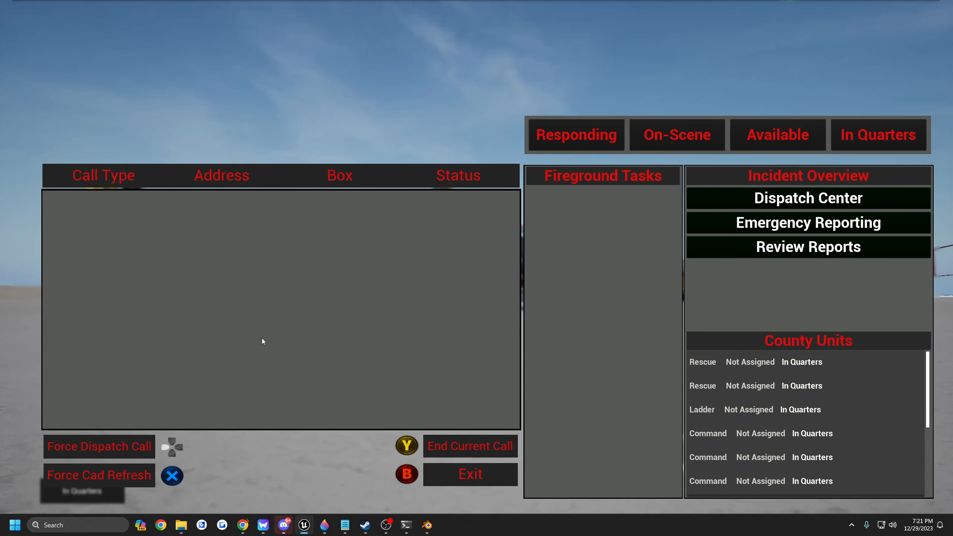
mouse_move(497, 52)
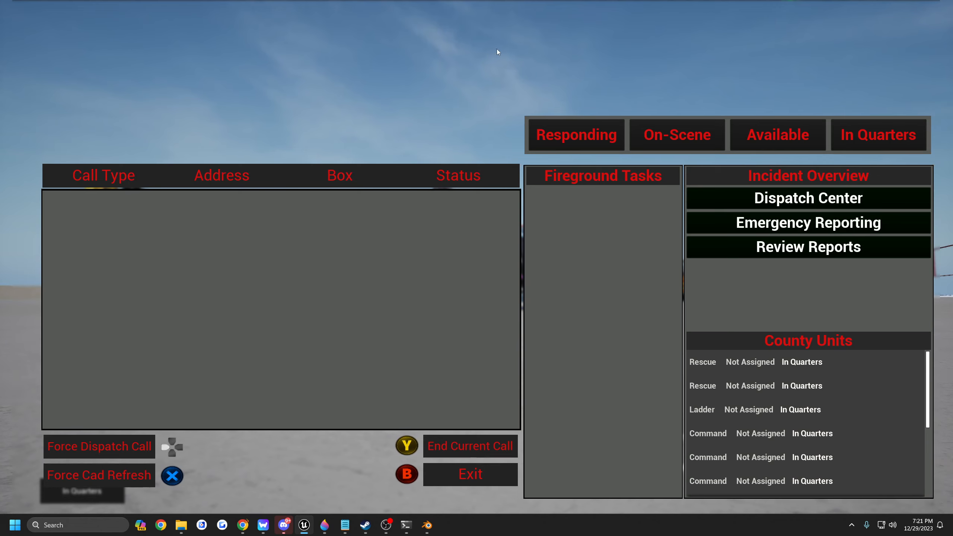
mouse_move(614, 174)
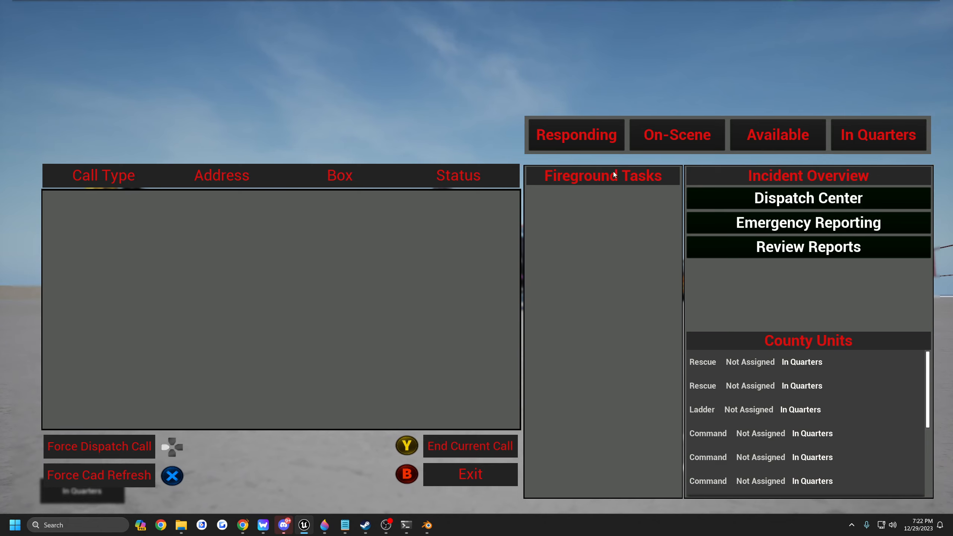
mouse_move(548, 171)
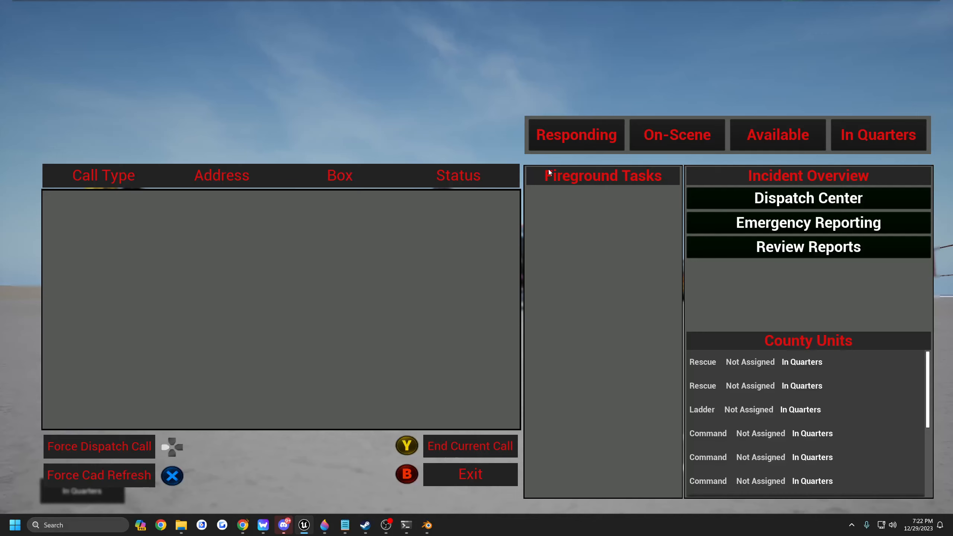
mouse_move(135, 253)
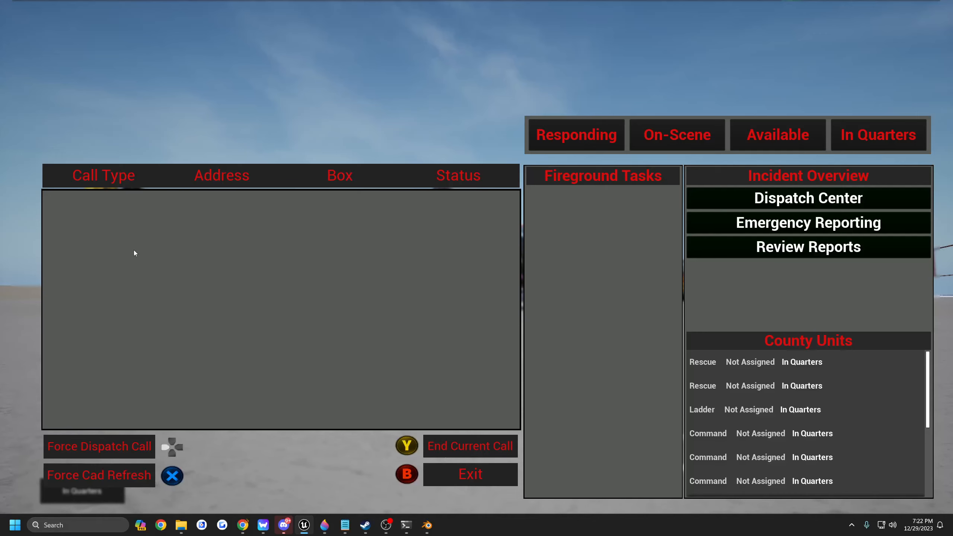
mouse_move(343, 197)
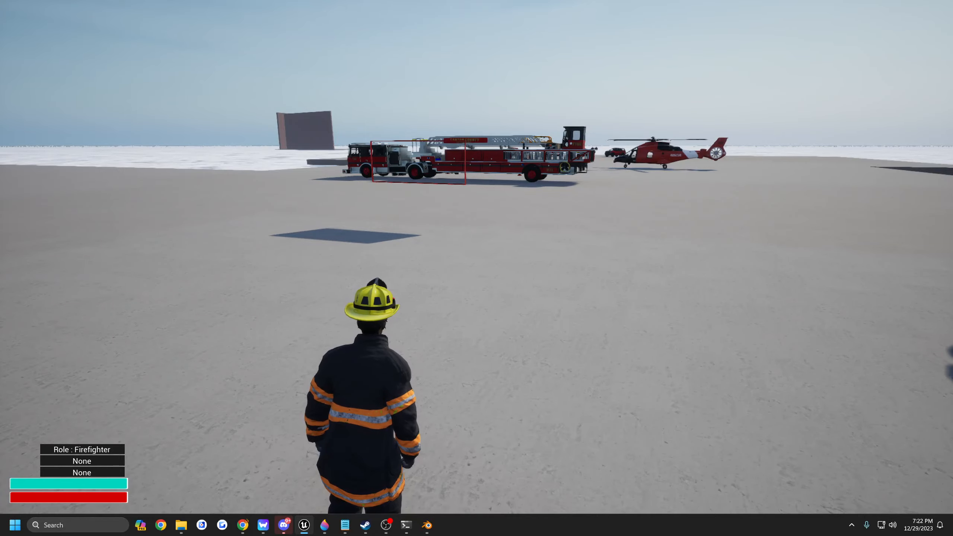
Send the firefighter running across the lot toward the ladder truck.
key(w)
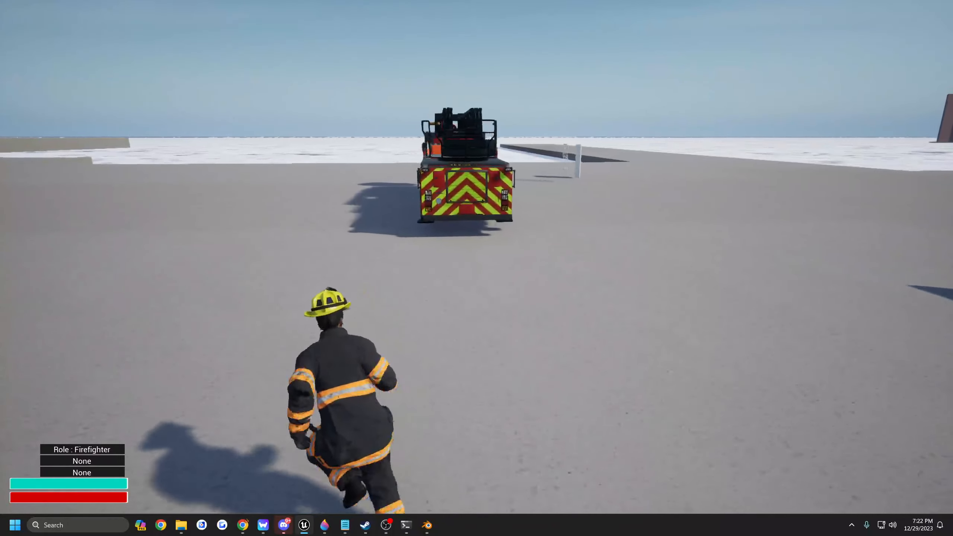